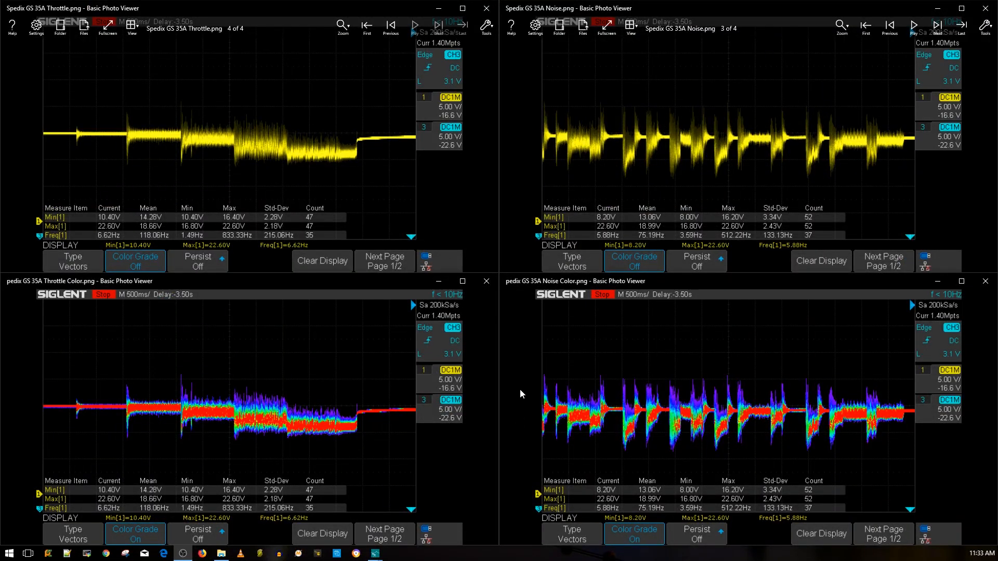
mouse_move(521, 400)
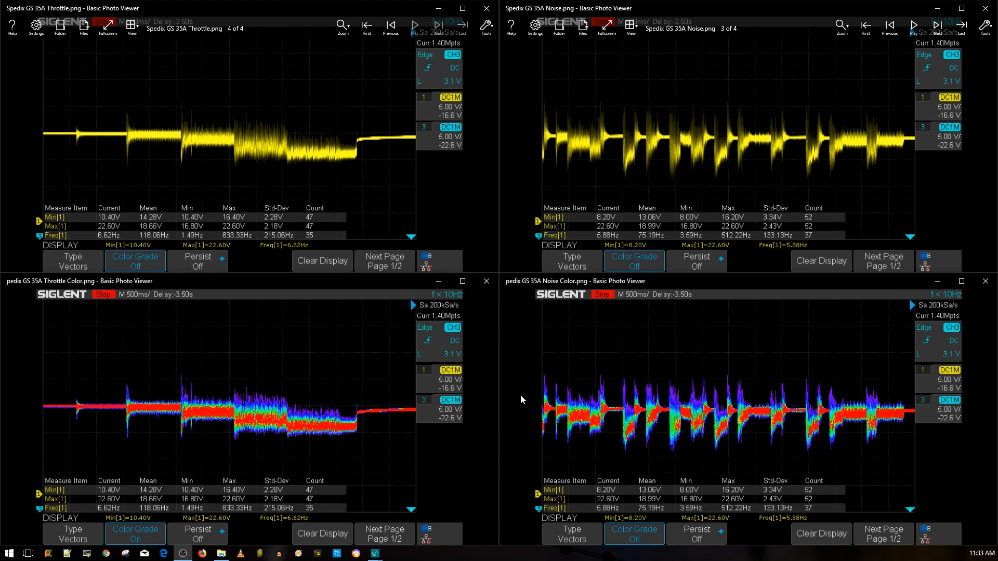
mouse_move(694, 374)
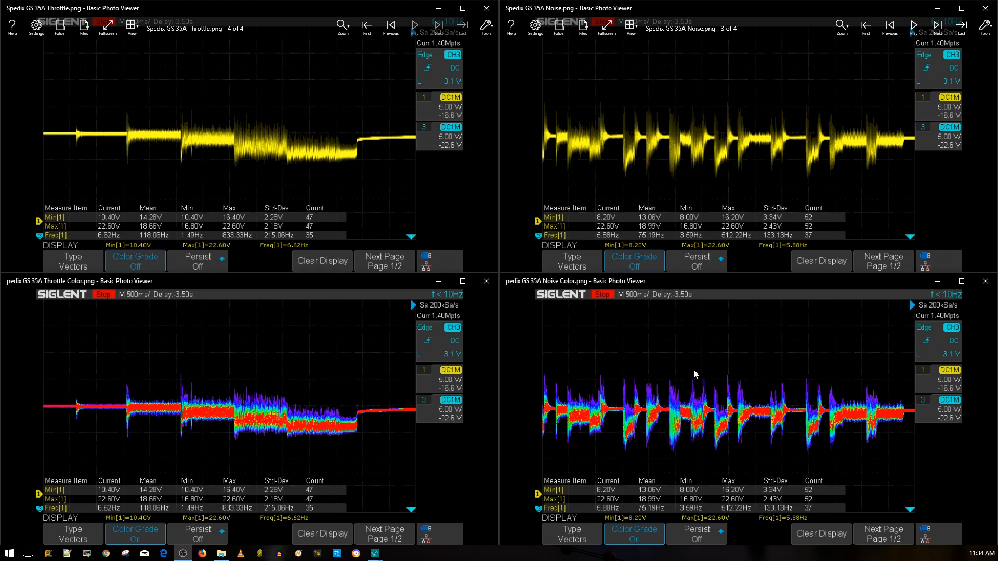
mouse_move(696, 408)
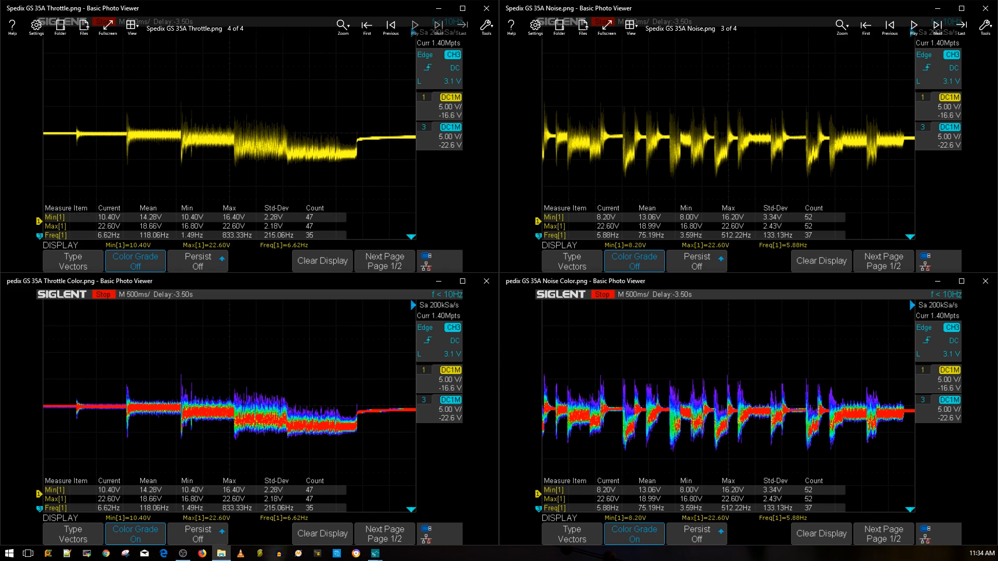
mouse_move(474, 351)
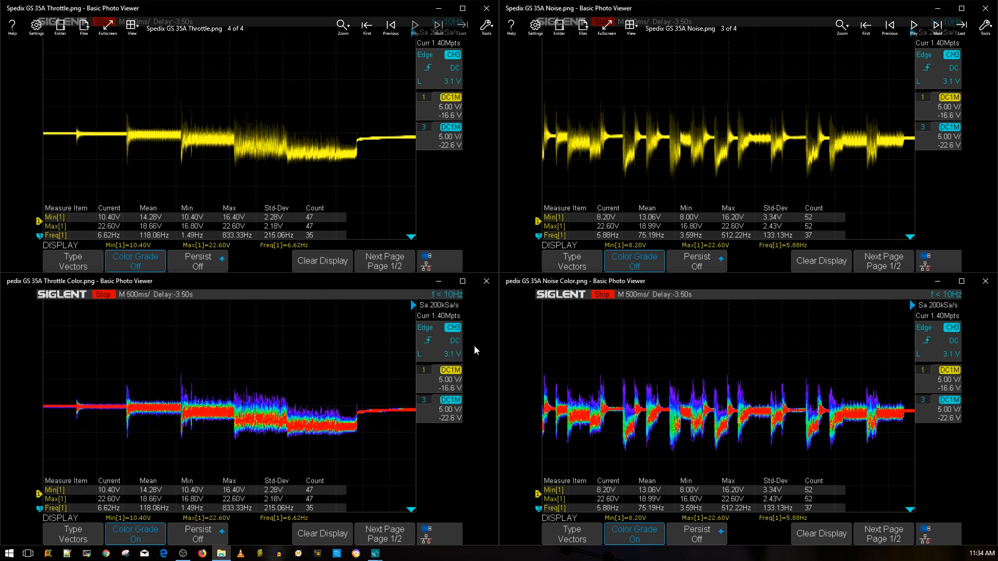
mouse_move(464, 243)
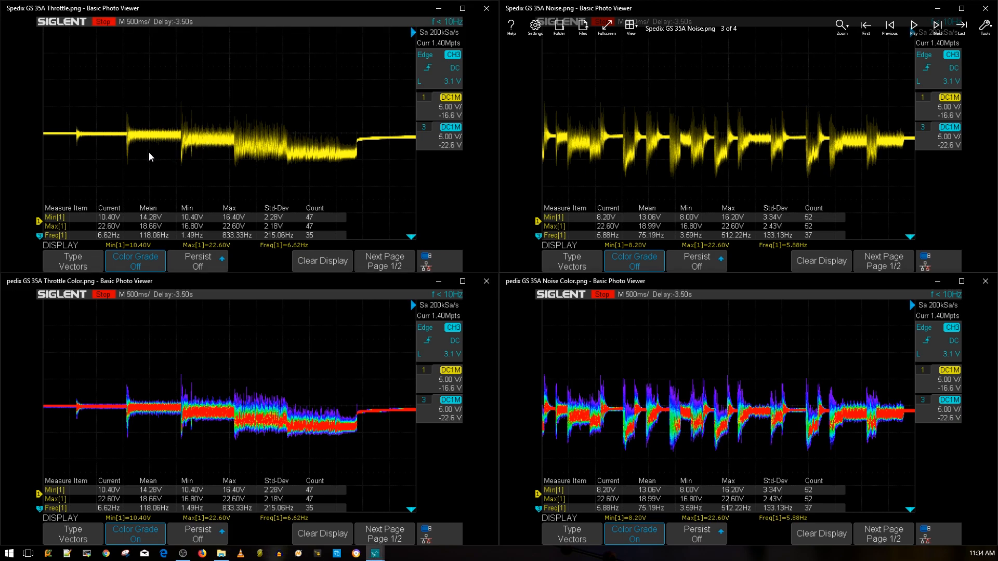
mouse_move(215, 151)
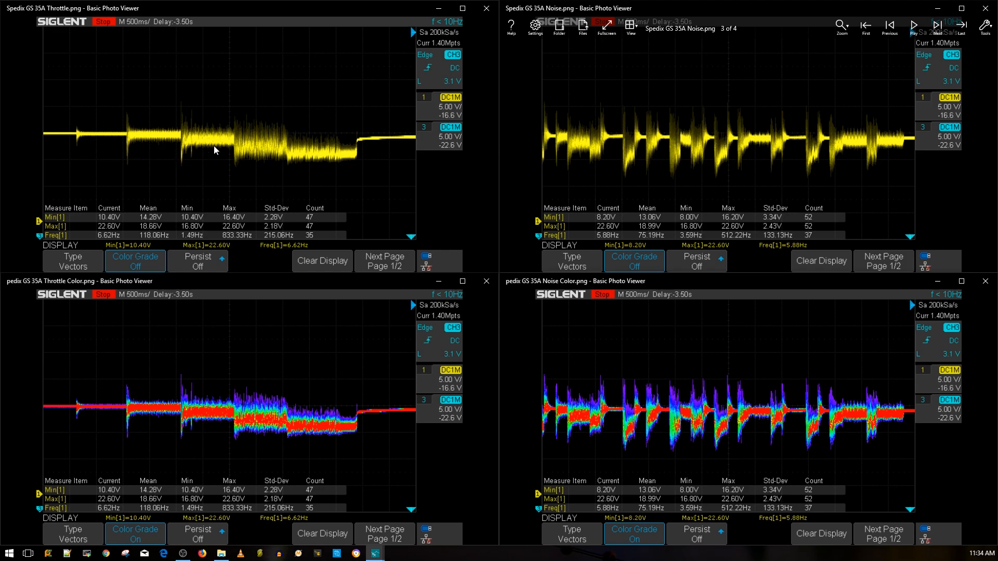
mouse_move(272, 157)
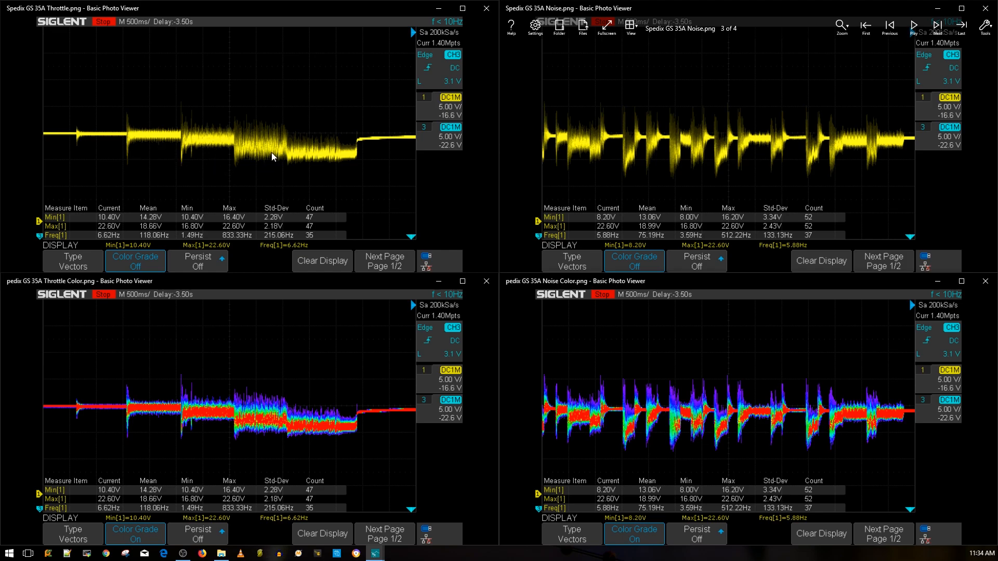
mouse_move(267, 194)
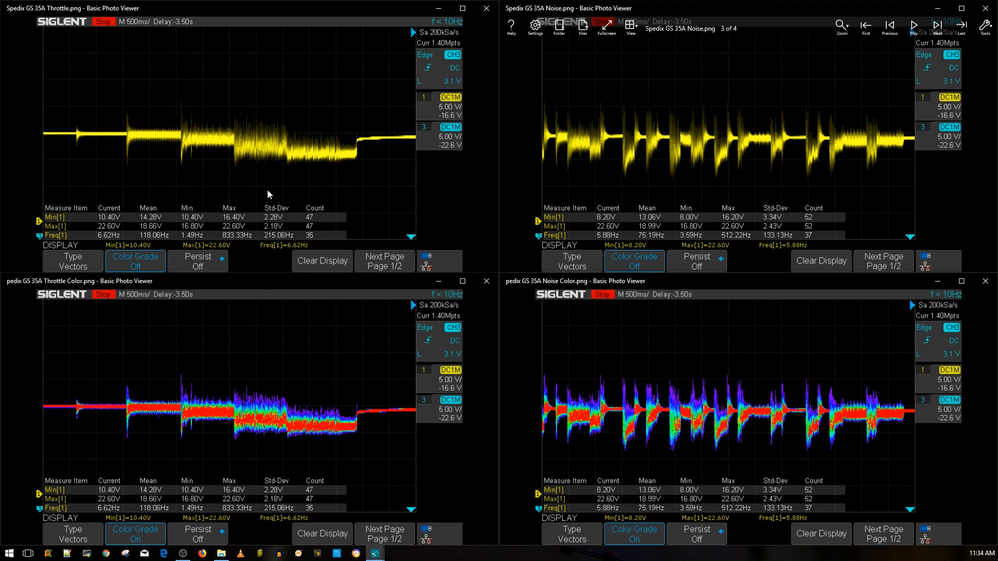
mouse_move(206, 428)
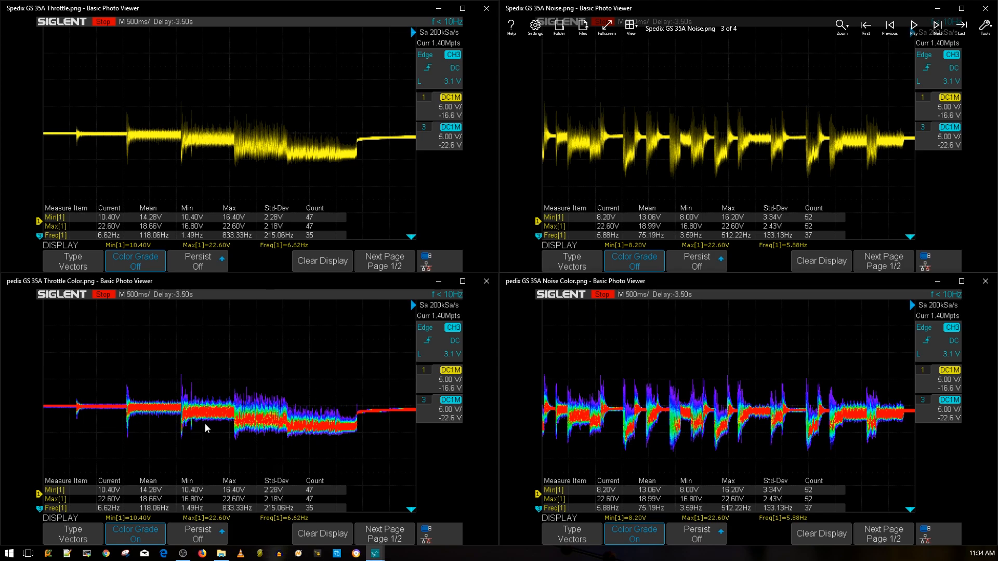
mouse_move(848, 362)
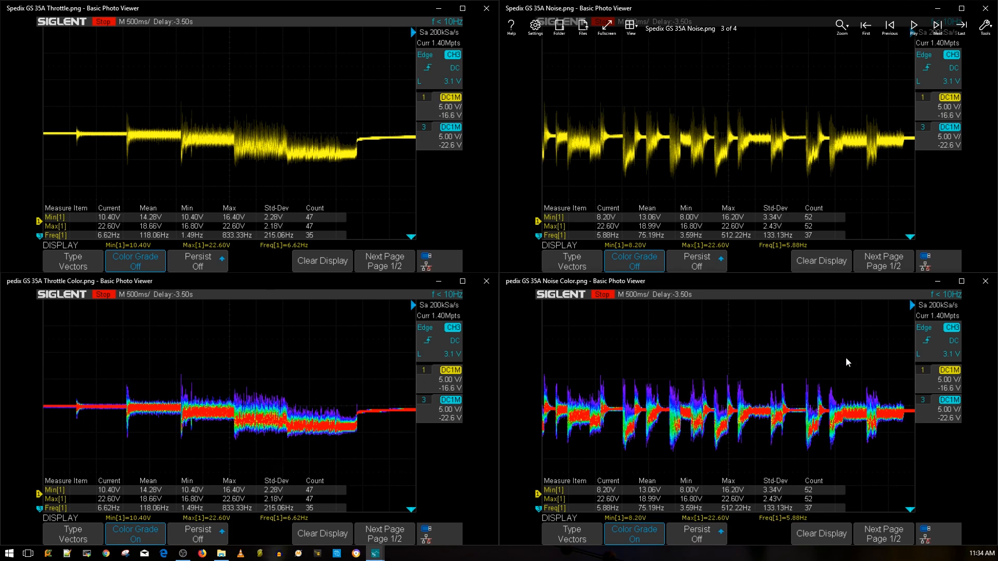
mouse_move(743, 261)
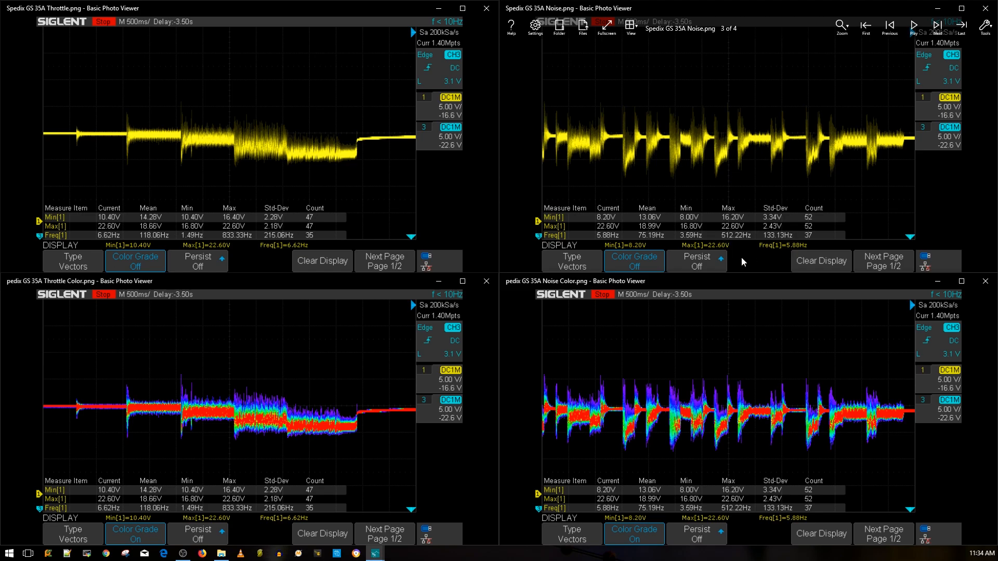
mouse_move(621, 413)
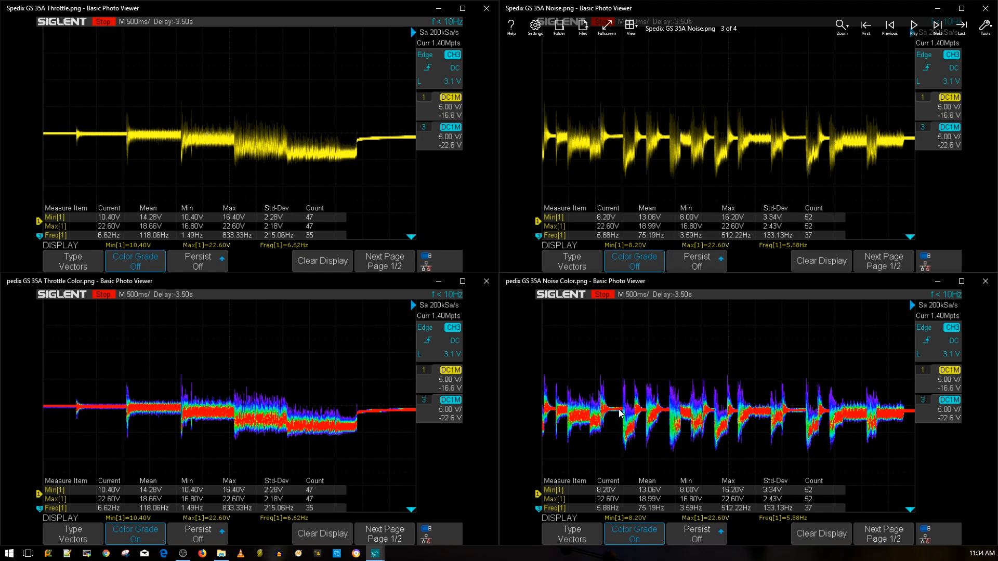
mouse_move(672, 400)
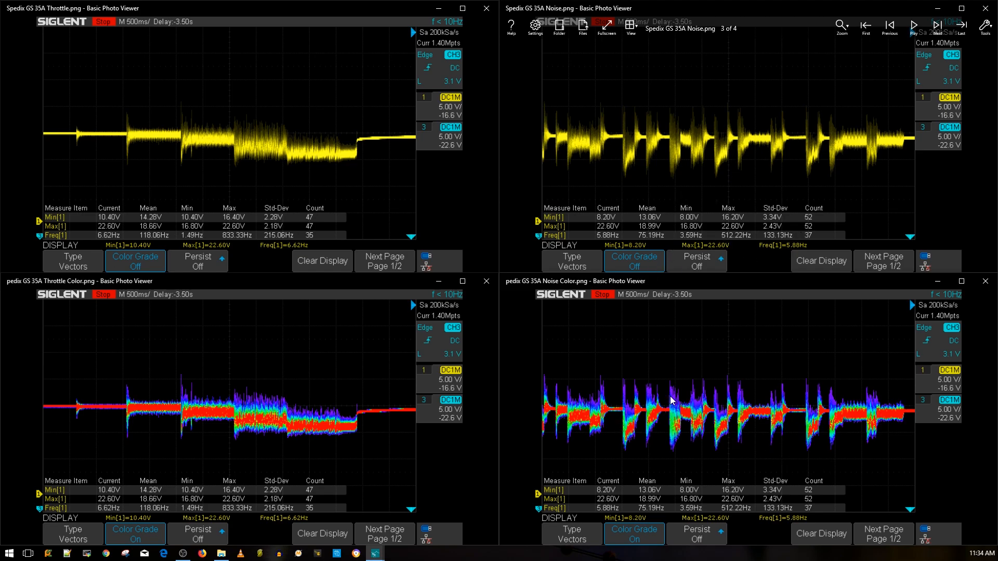
mouse_move(796, 414)
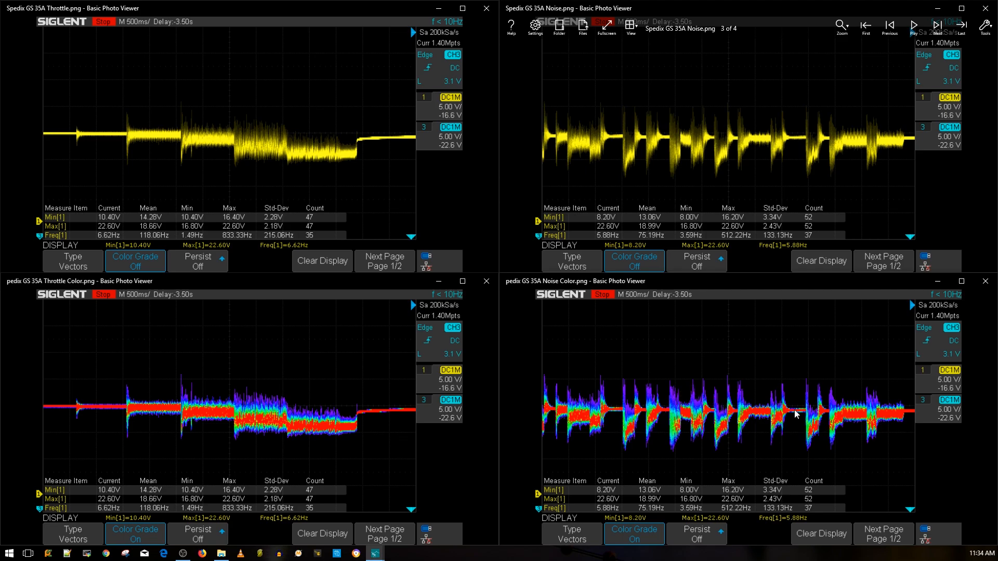
mouse_move(726, 426)
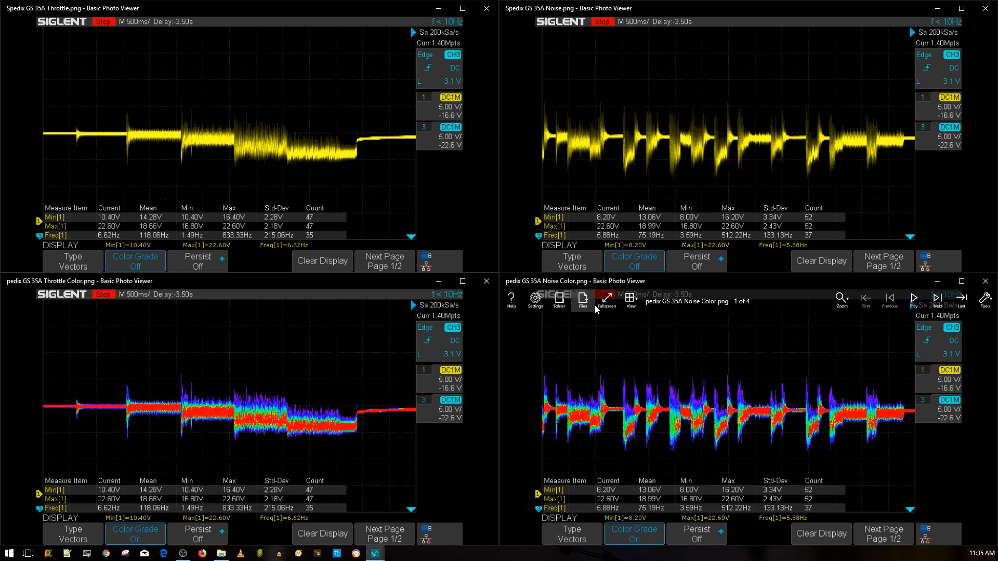
mouse_move(627, 343)
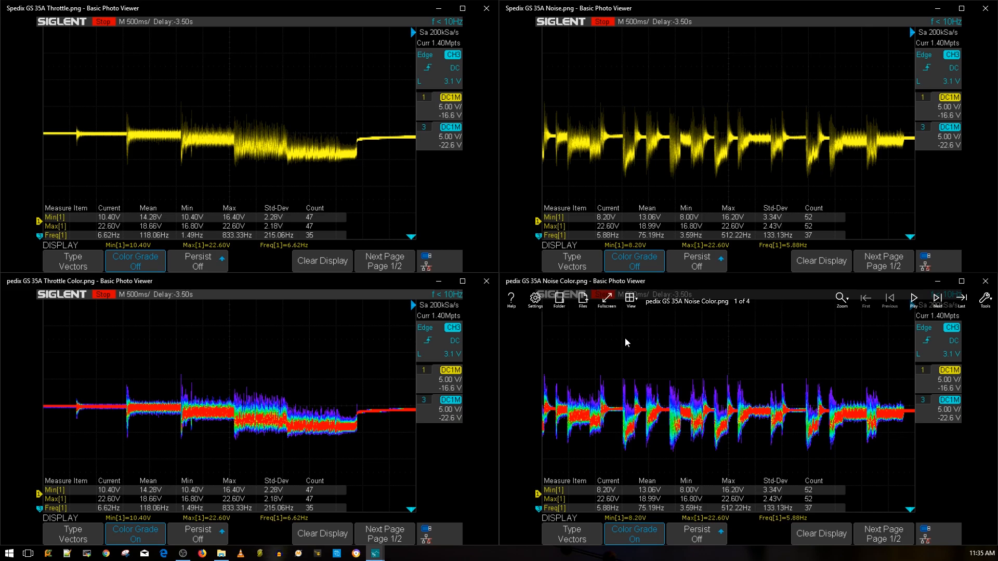
mouse_move(625, 335)
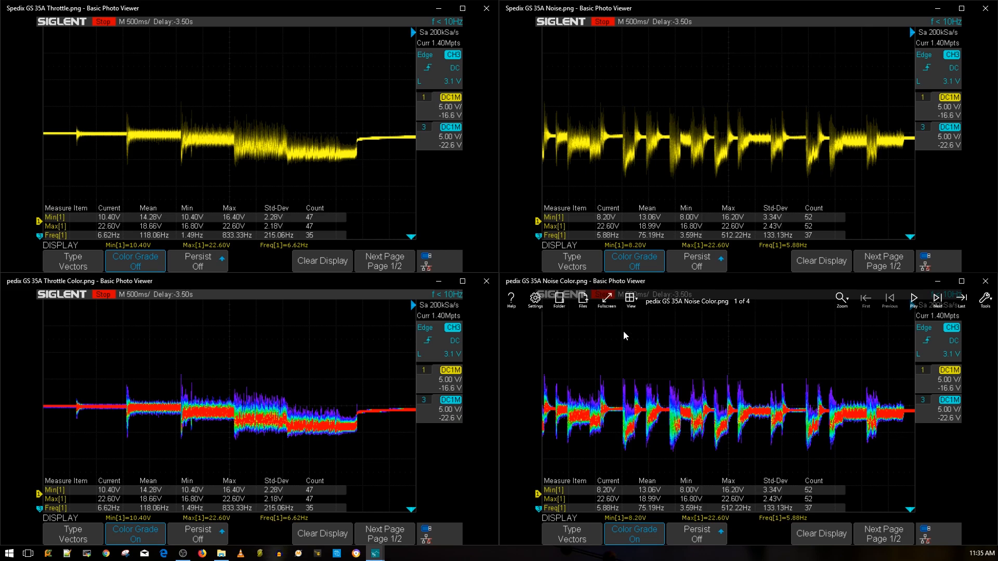
mouse_move(587, 345)
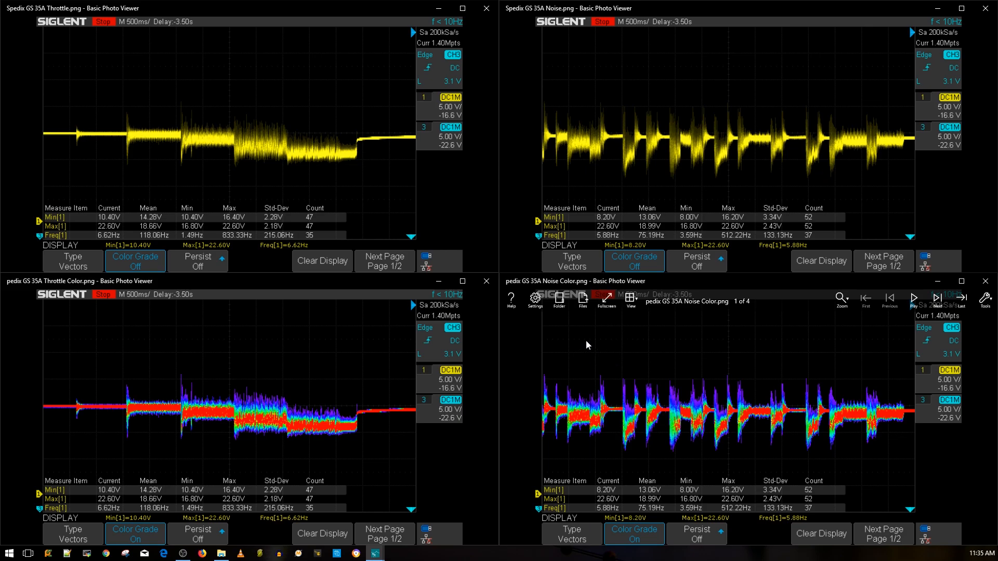
mouse_move(590, 349)
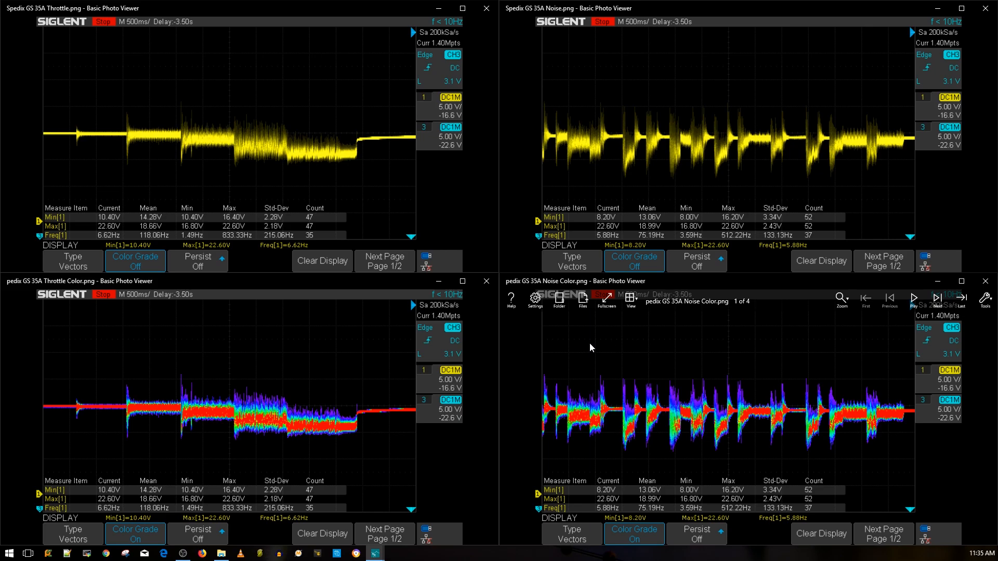
mouse_move(580, 227)
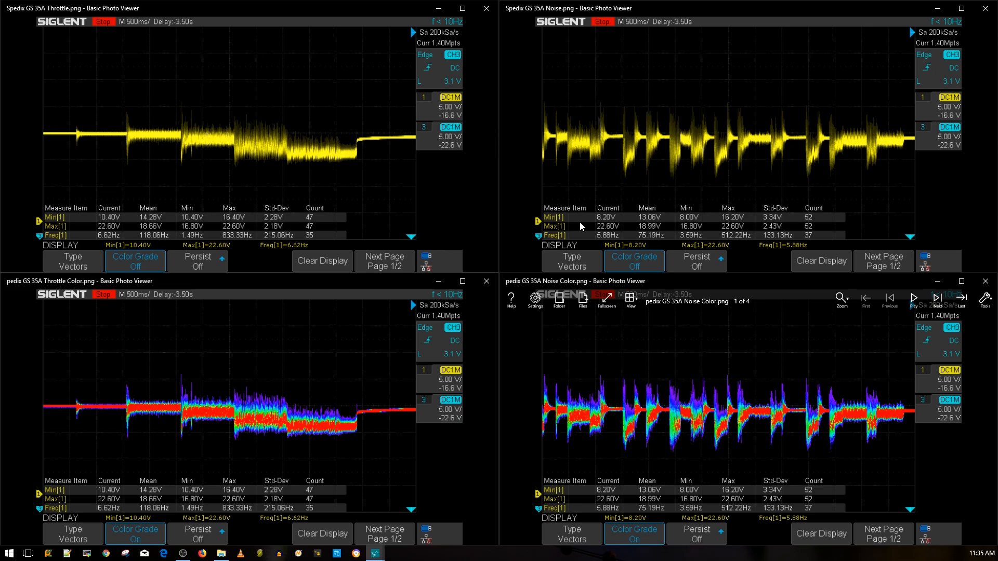
mouse_move(474, 305)
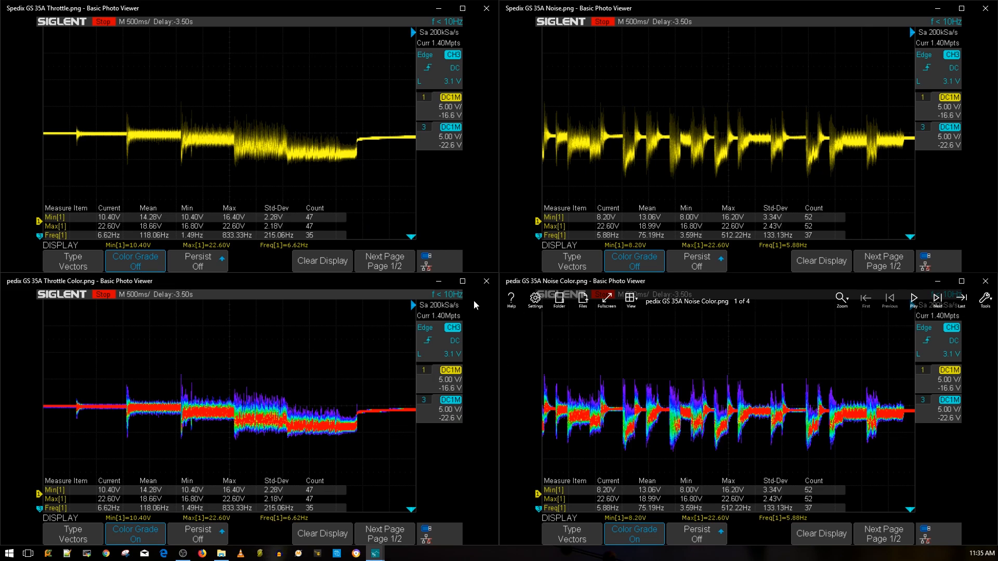
mouse_move(249, 422)
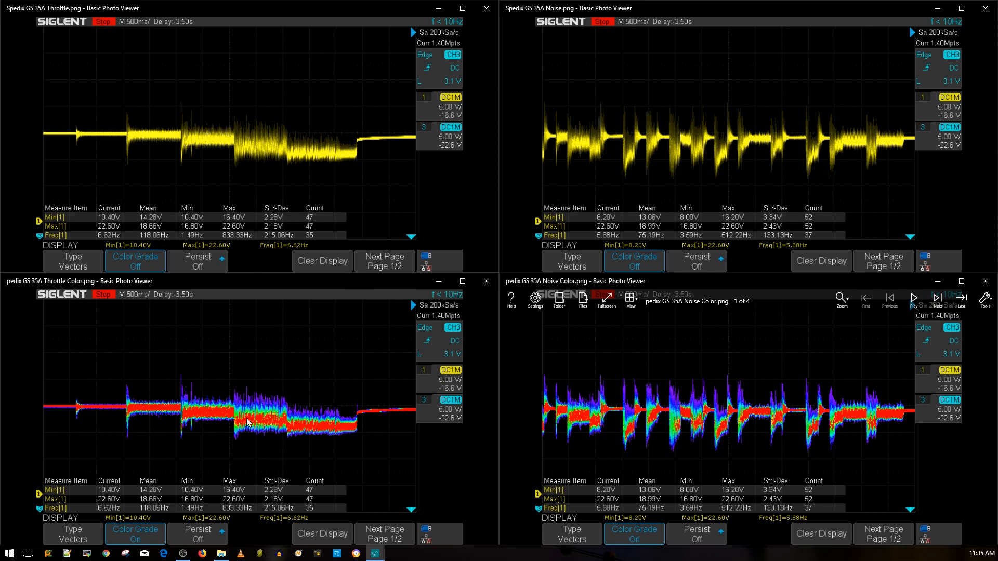
mouse_move(200, 420)
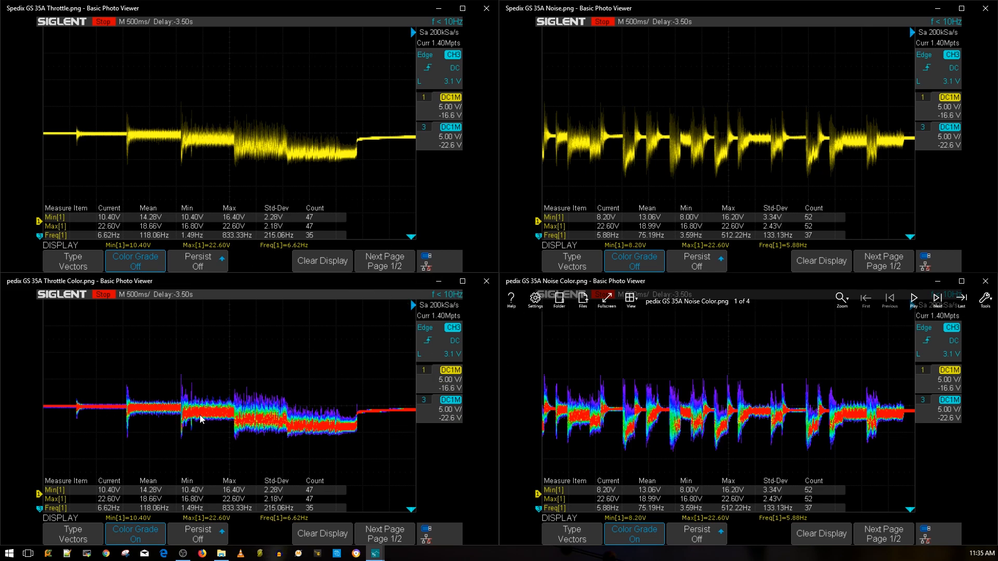
mouse_move(253, 423)
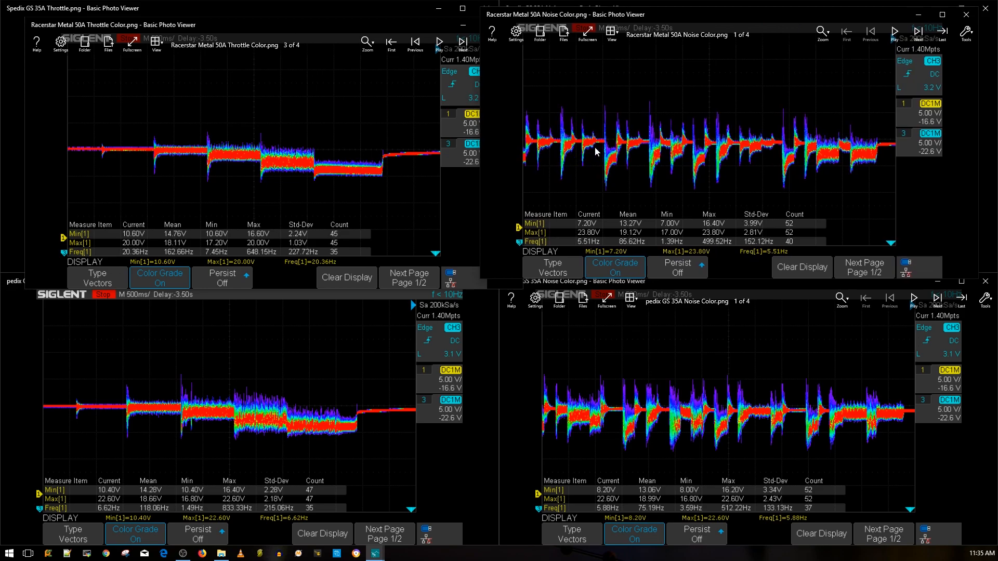
mouse_move(292, 167)
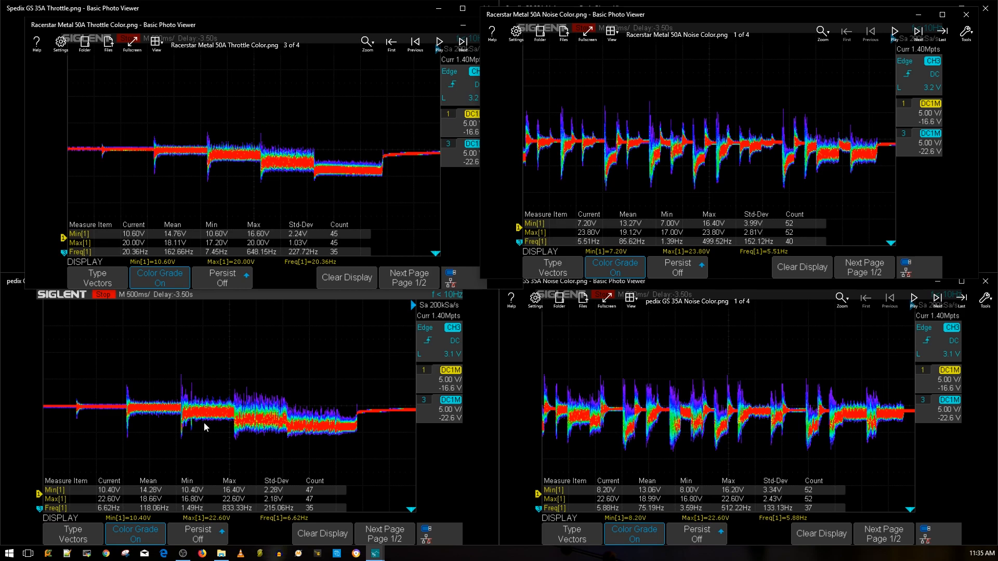
mouse_move(246, 428)
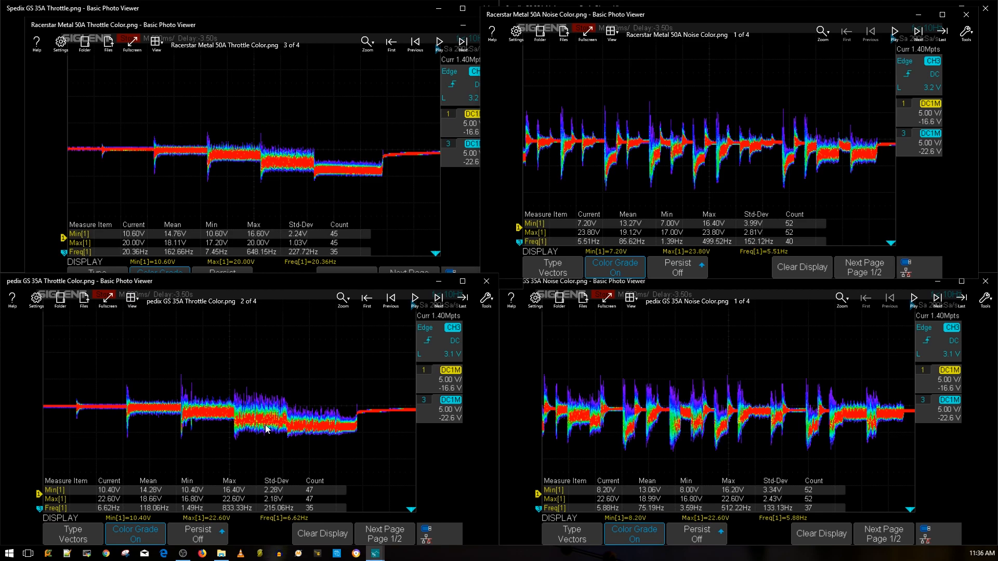
mouse_move(250, 423)
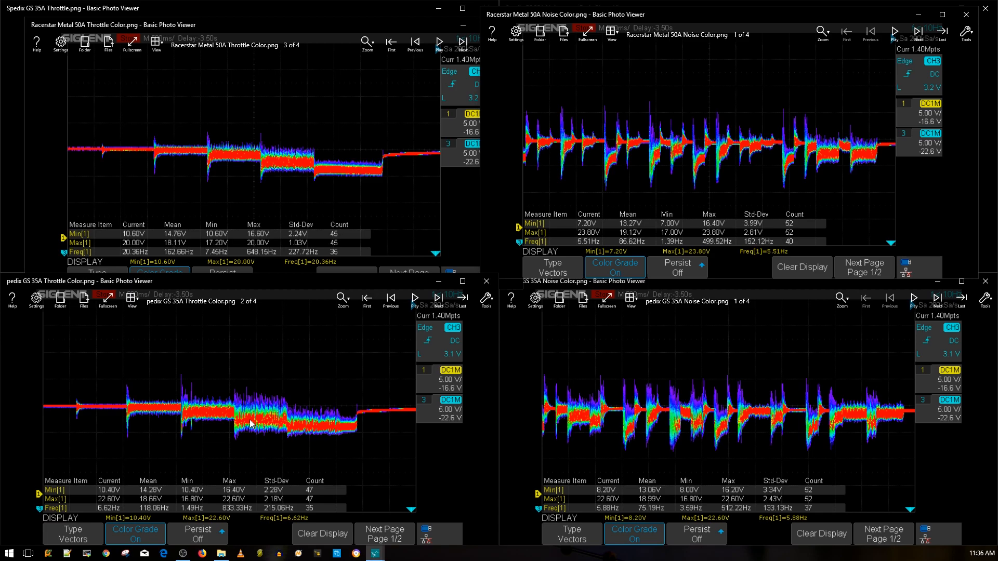
mouse_move(258, 174)
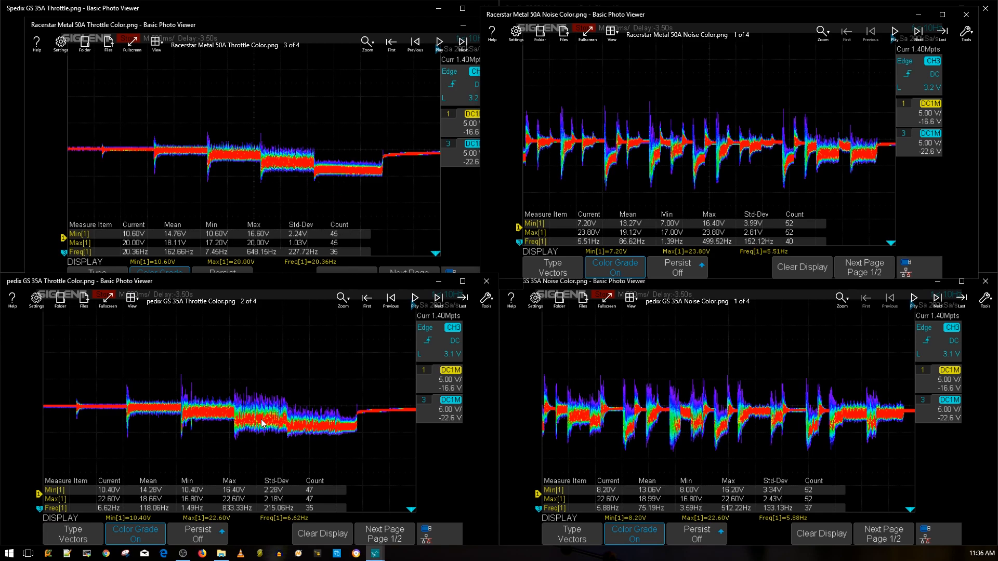
mouse_move(255, 417)
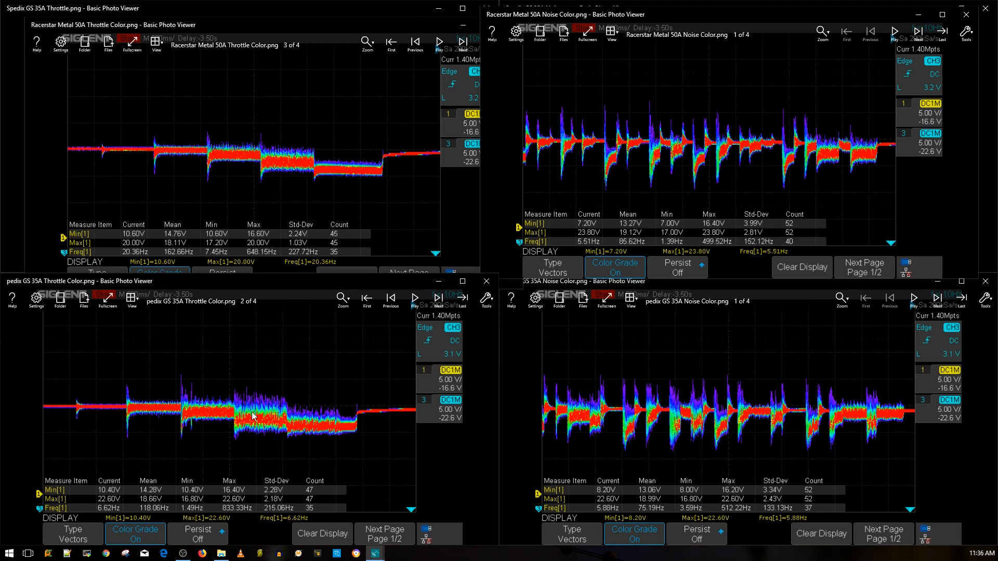
mouse_move(264, 422)
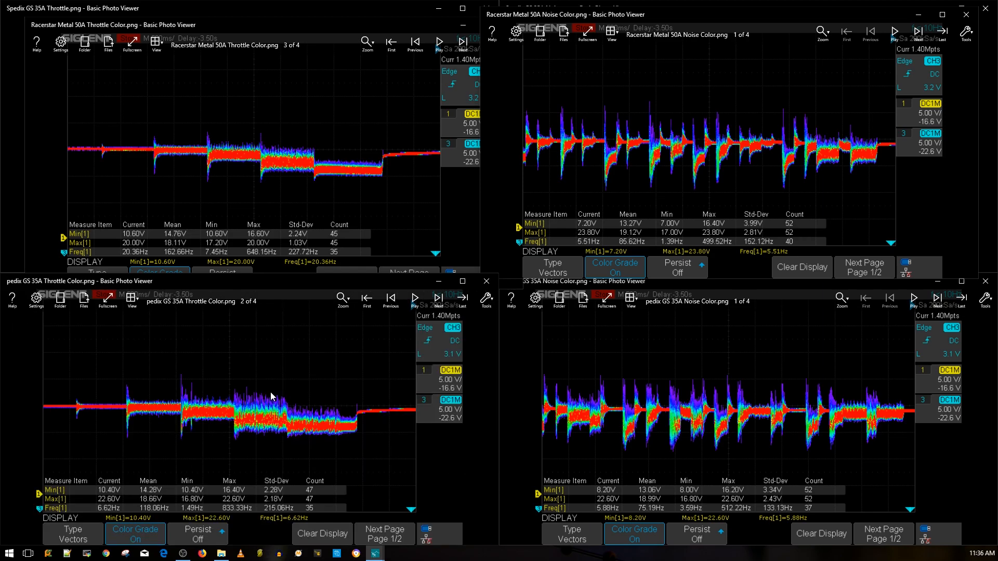
mouse_move(295, 435)
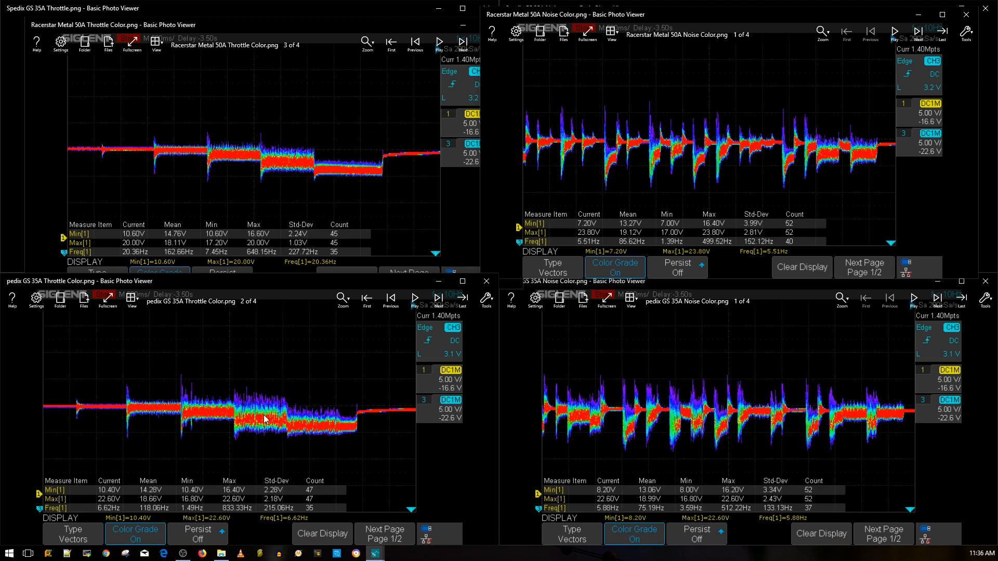
mouse_move(245, 425)
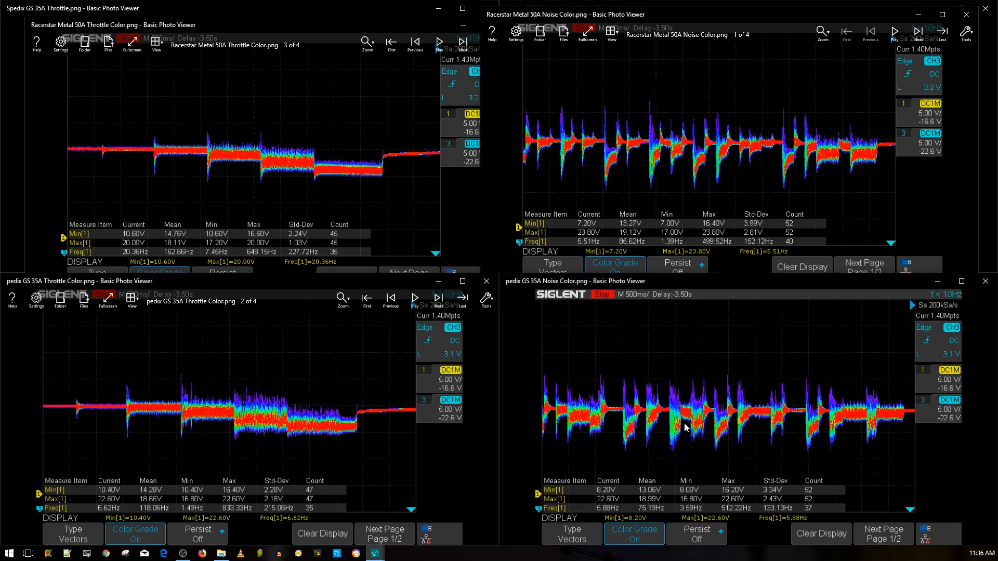
mouse_move(567, 427)
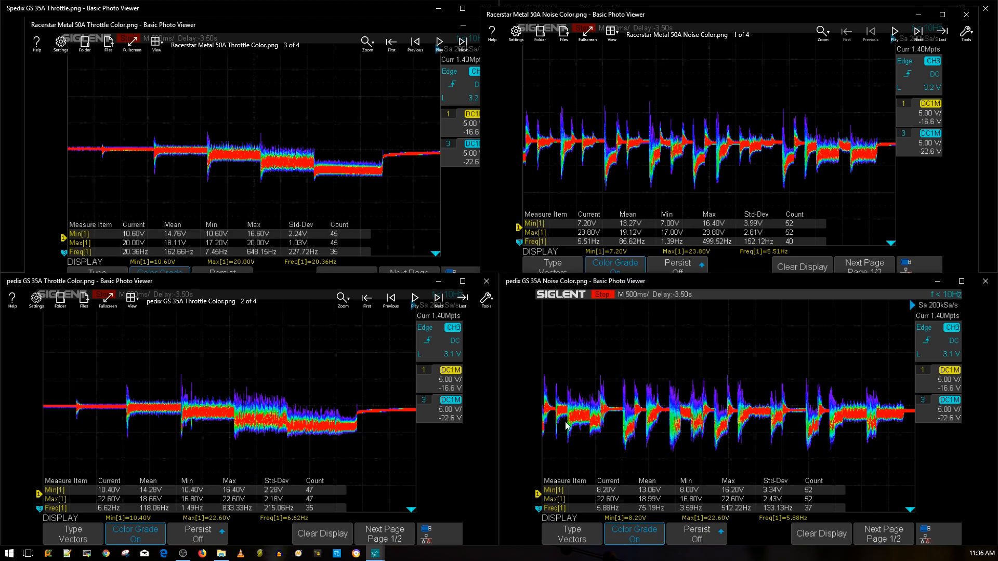
mouse_move(312, 431)
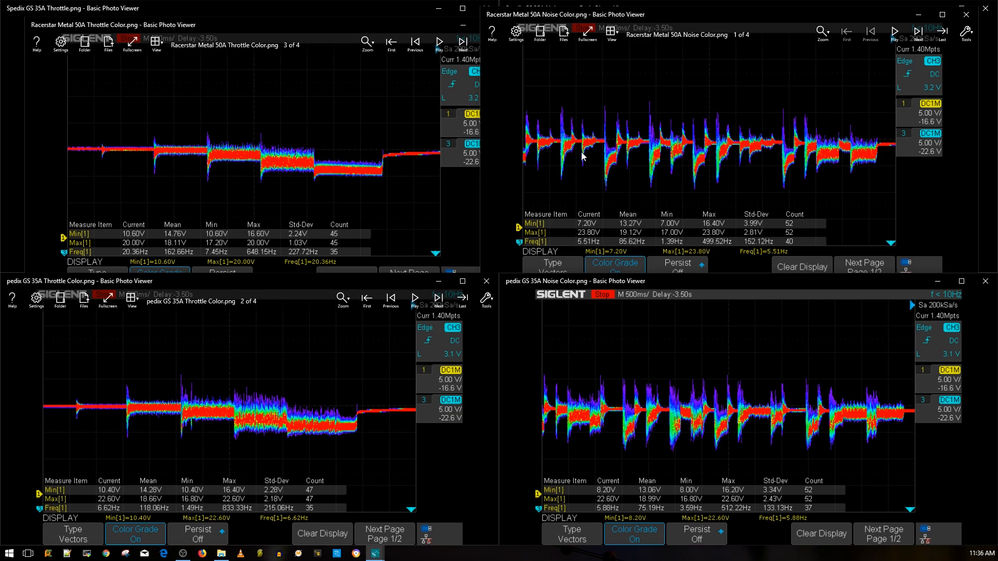
mouse_move(653, 148)
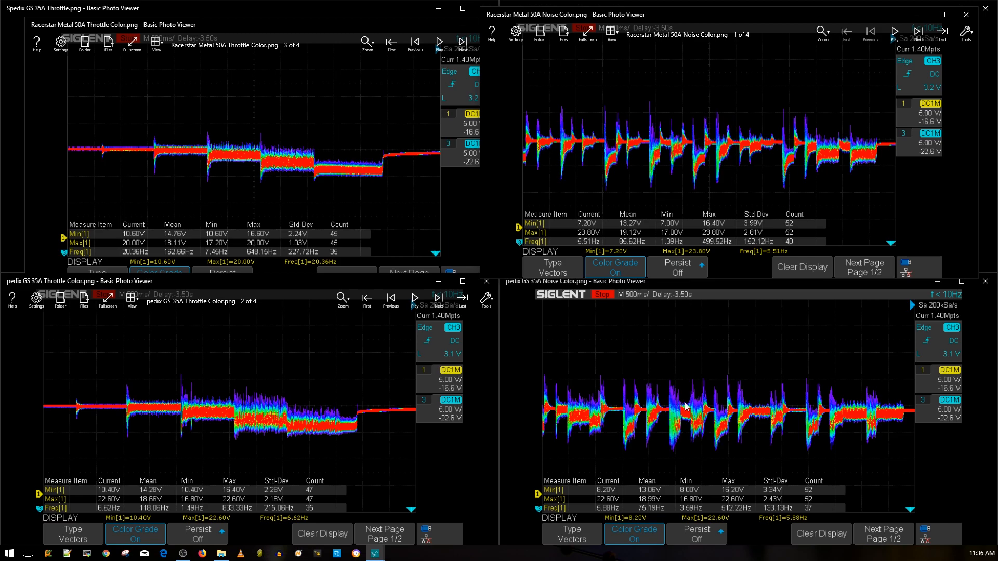
mouse_move(850, 423)
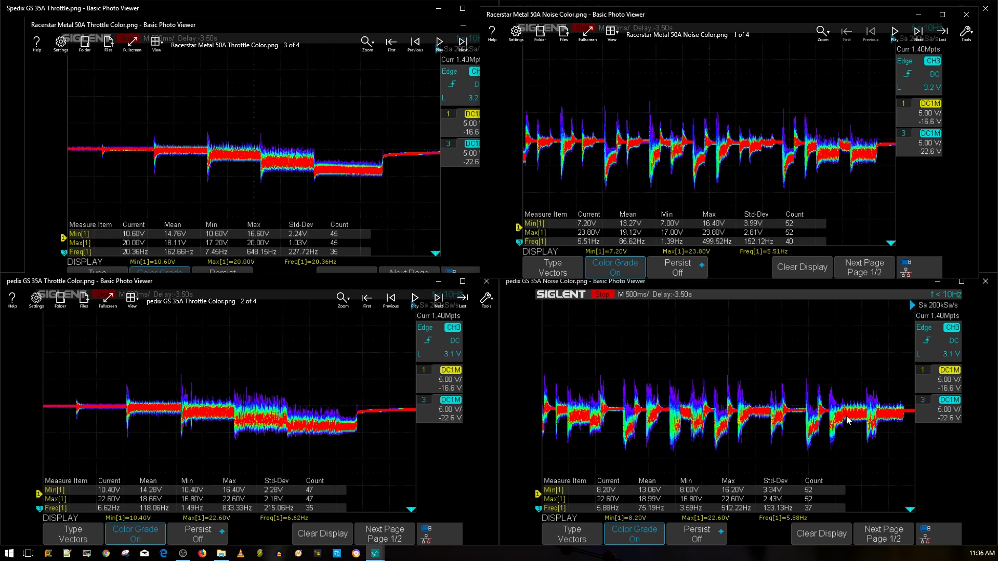
mouse_move(660, 371)
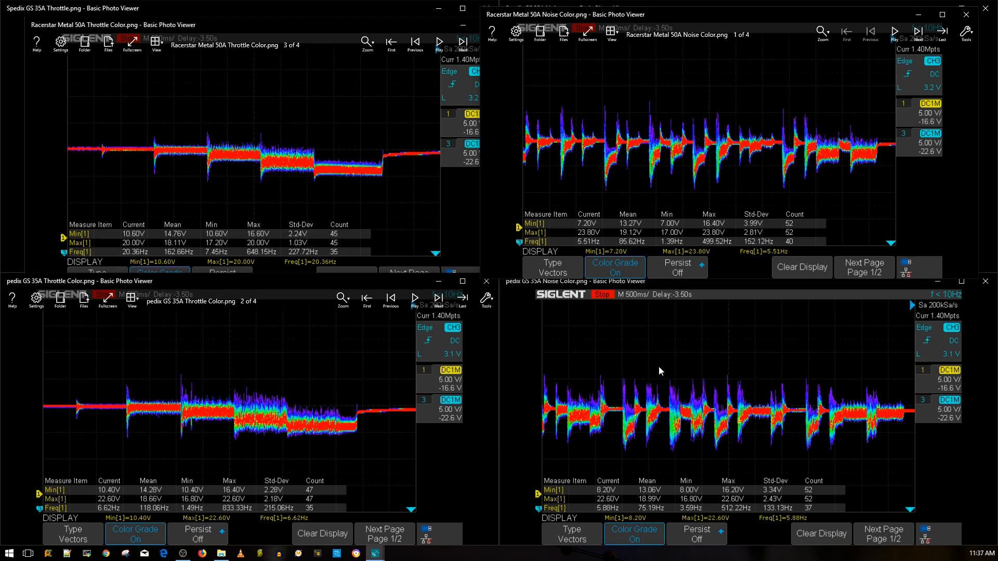
mouse_move(682, 359)
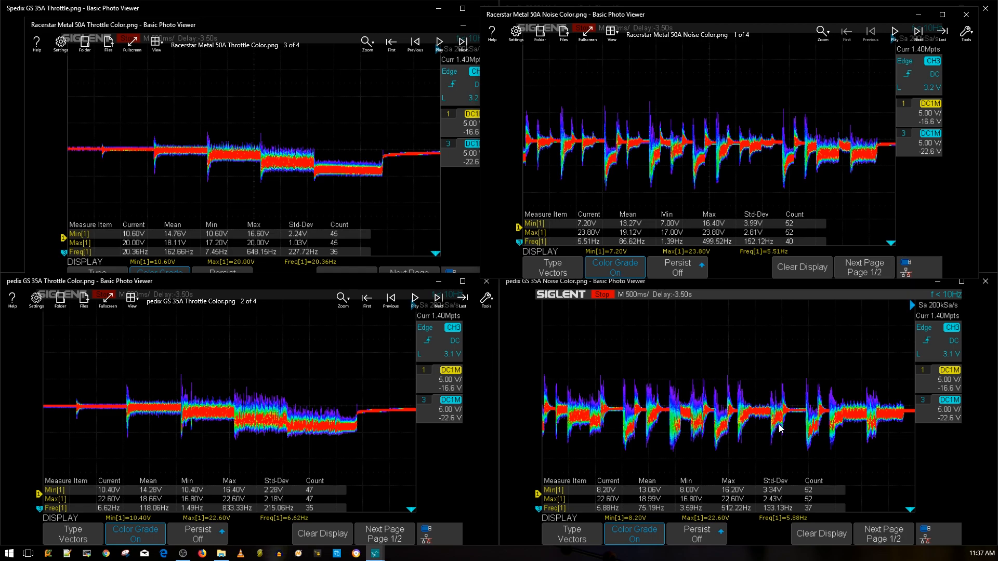
mouse_move(658, 414)
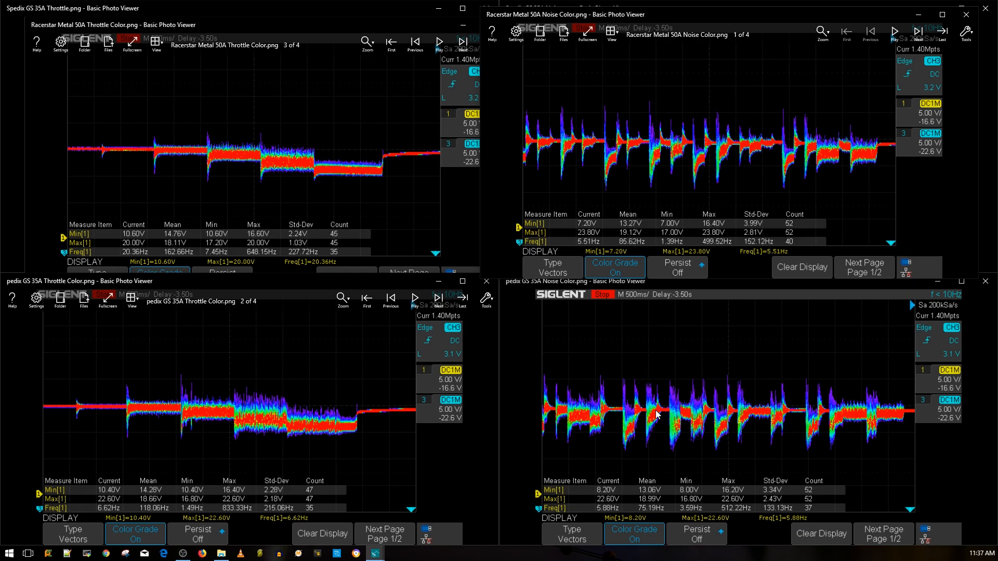
mouse_move(837, 397)
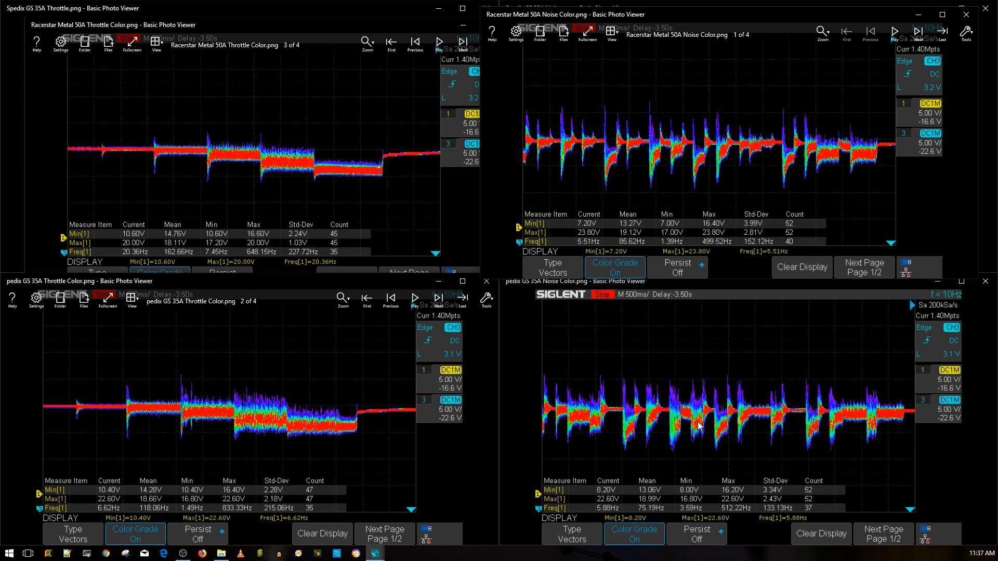
mouse_move(717, 414)
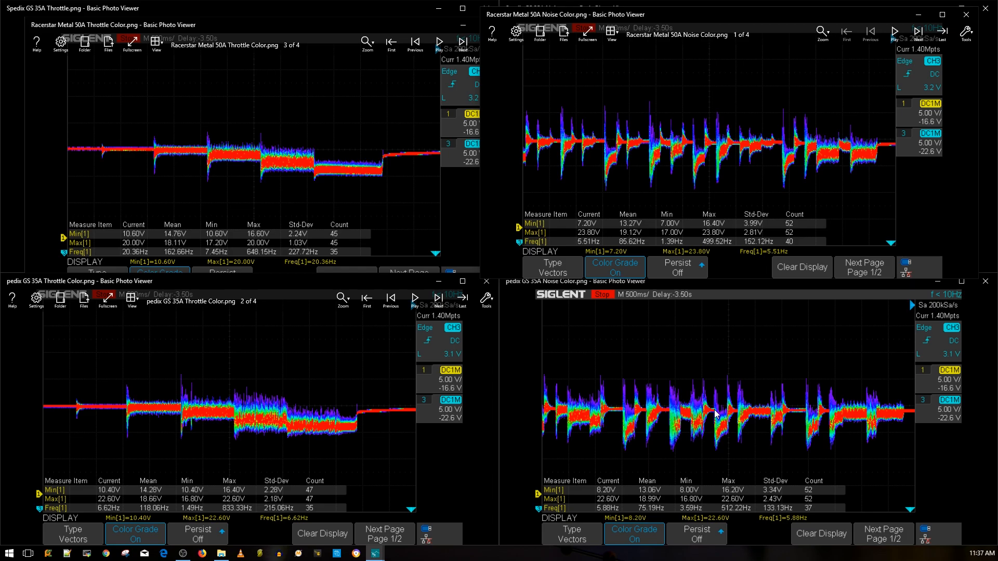
mouse_move(855, 412)
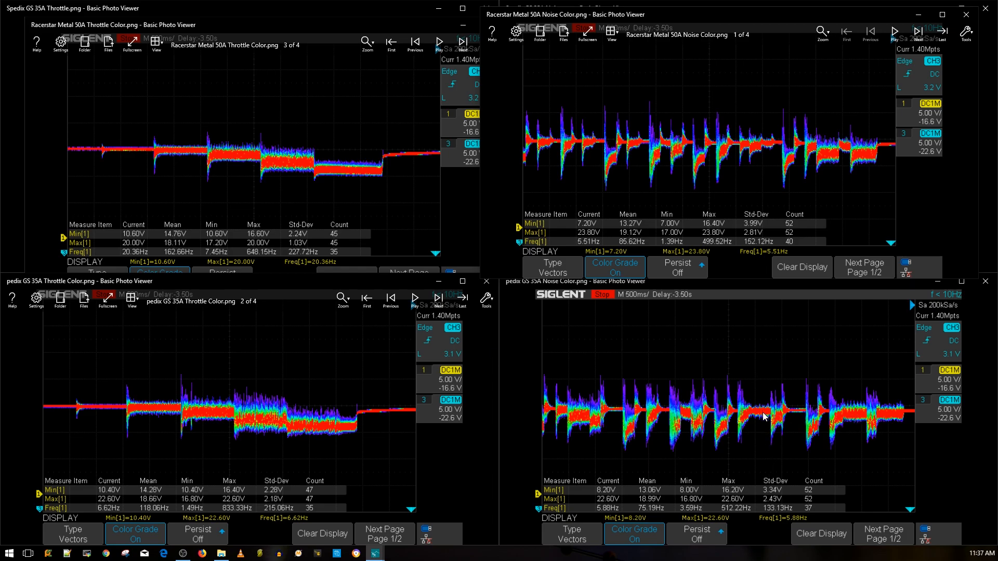
mouse_move(729, 400)
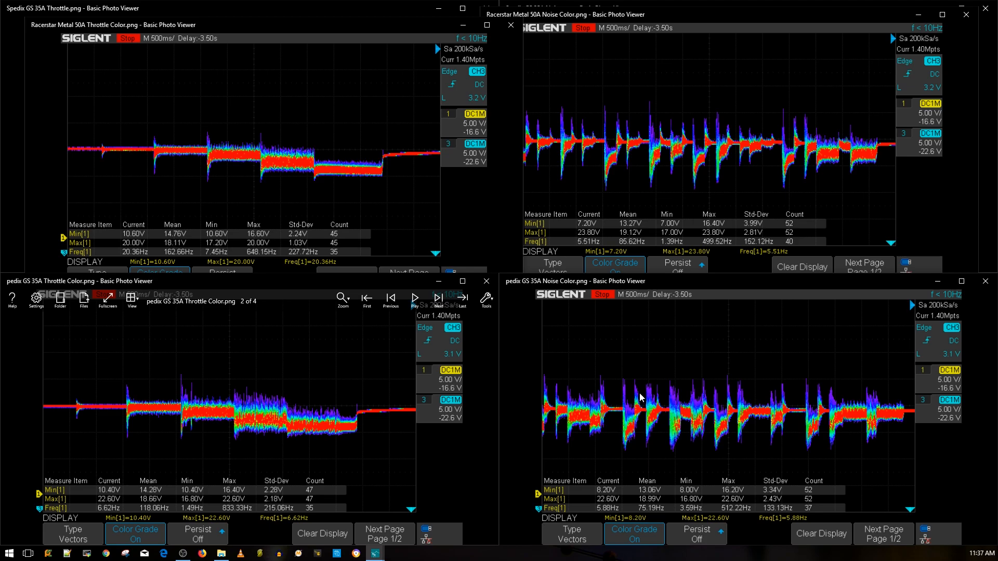
mouse_move(575, 399)
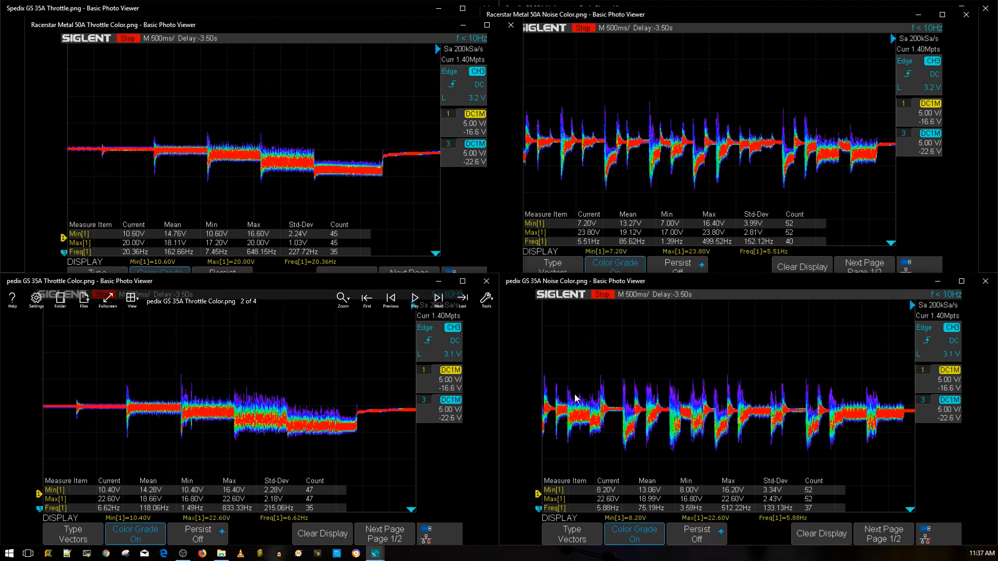
mouse_move(217, 391)
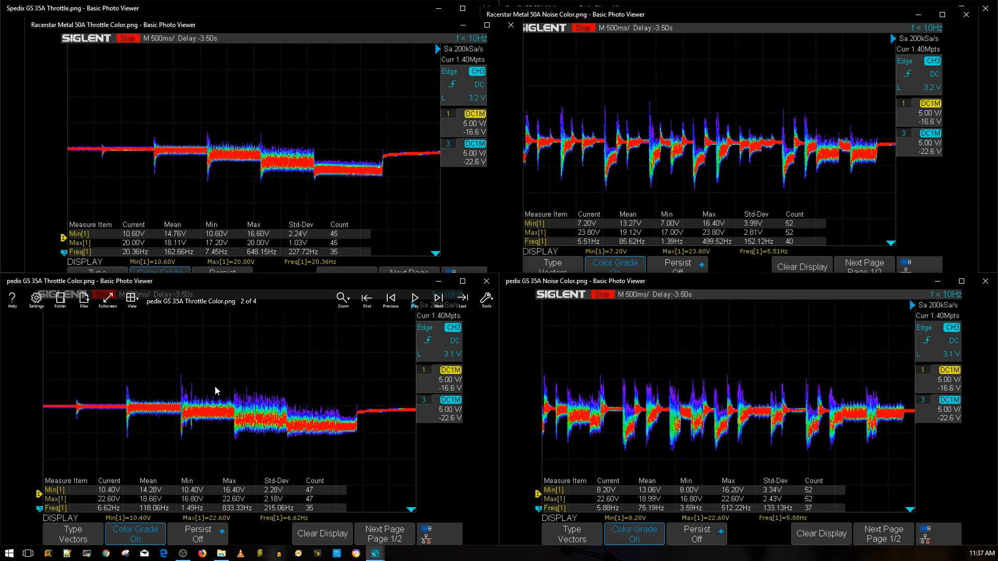
mouse_move(364, 438)
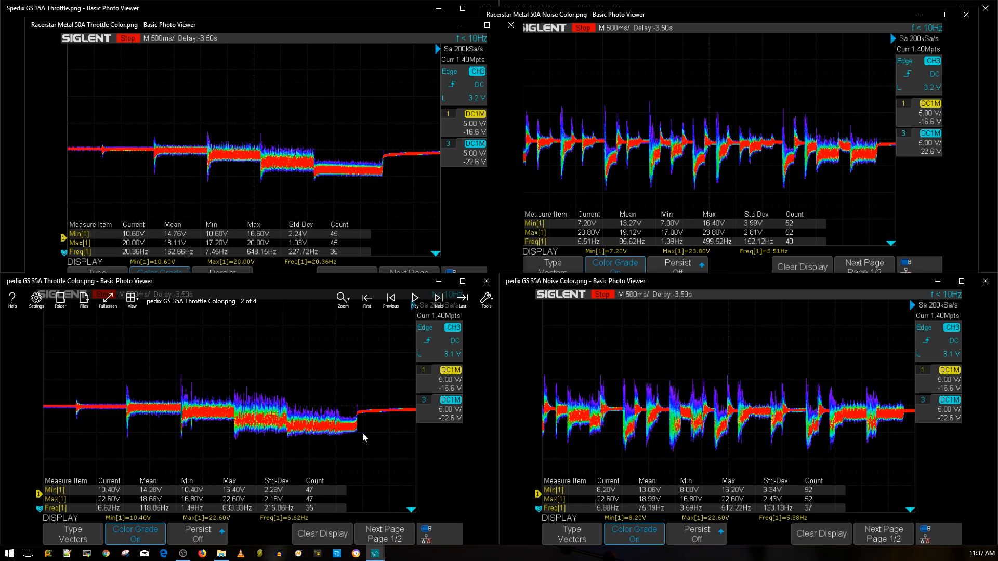
mouse_move(280, 425)
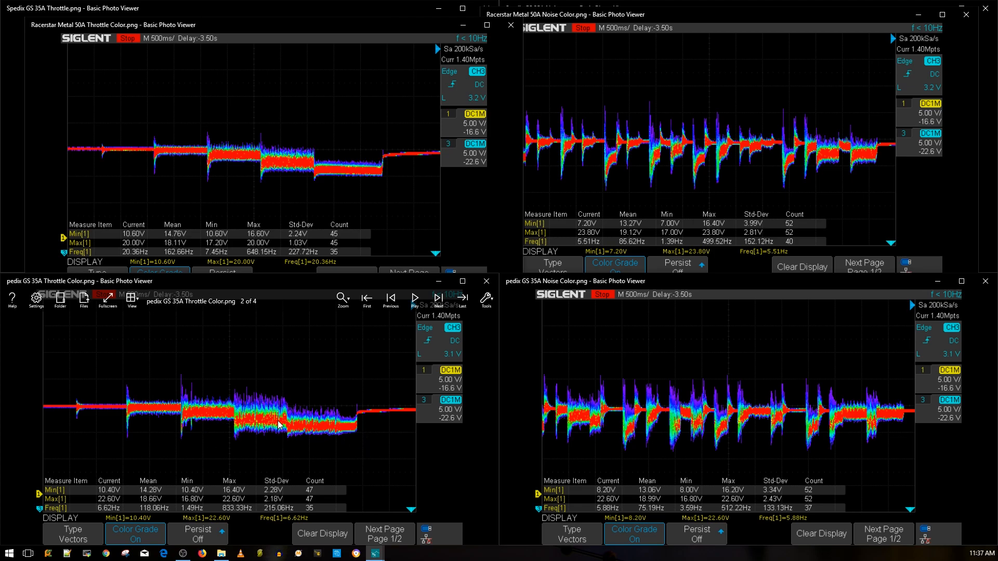
mouse_move(287, 399)
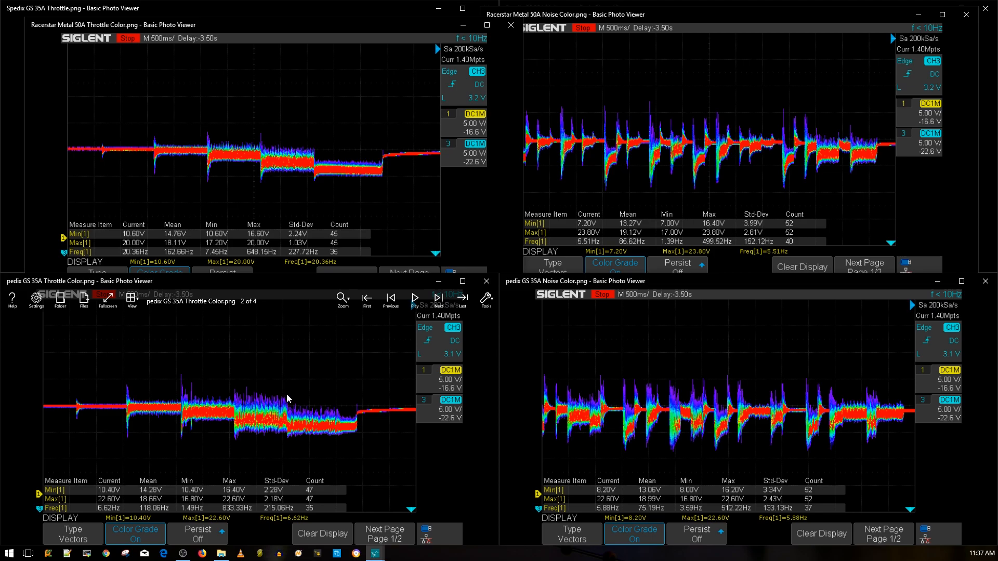
mouse_move(277, 432)
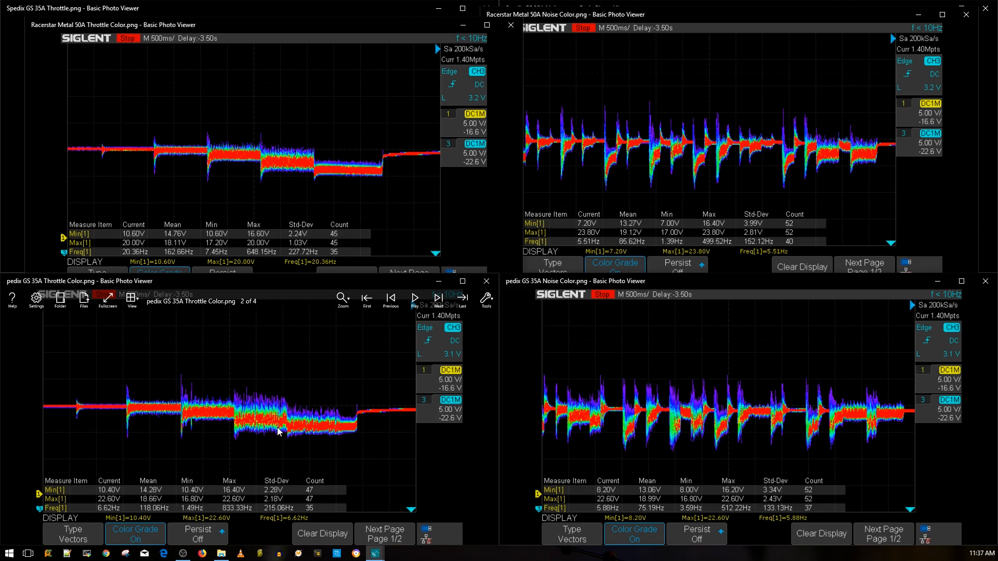
mouse_move(218, 430)
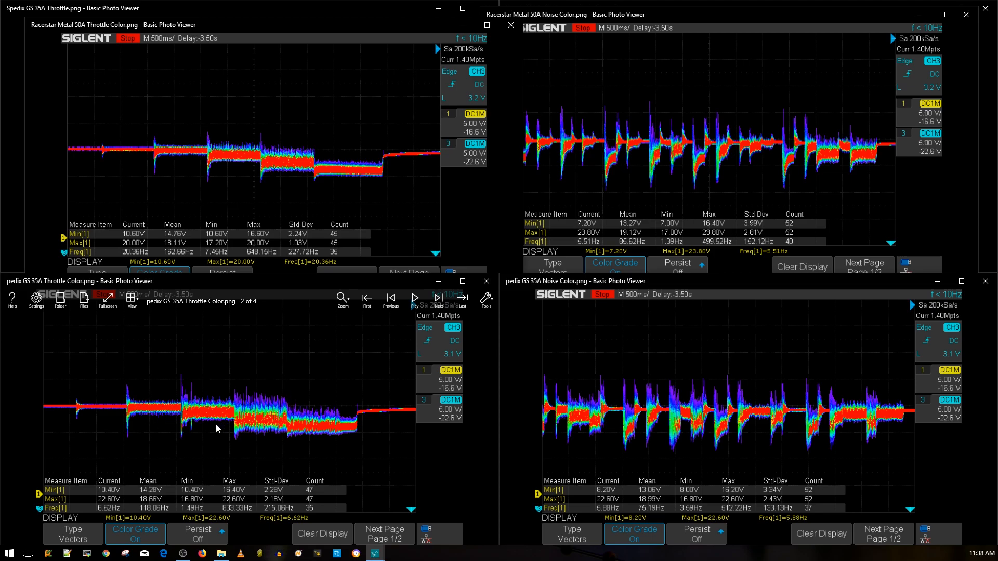
mouse_move(246, 432)
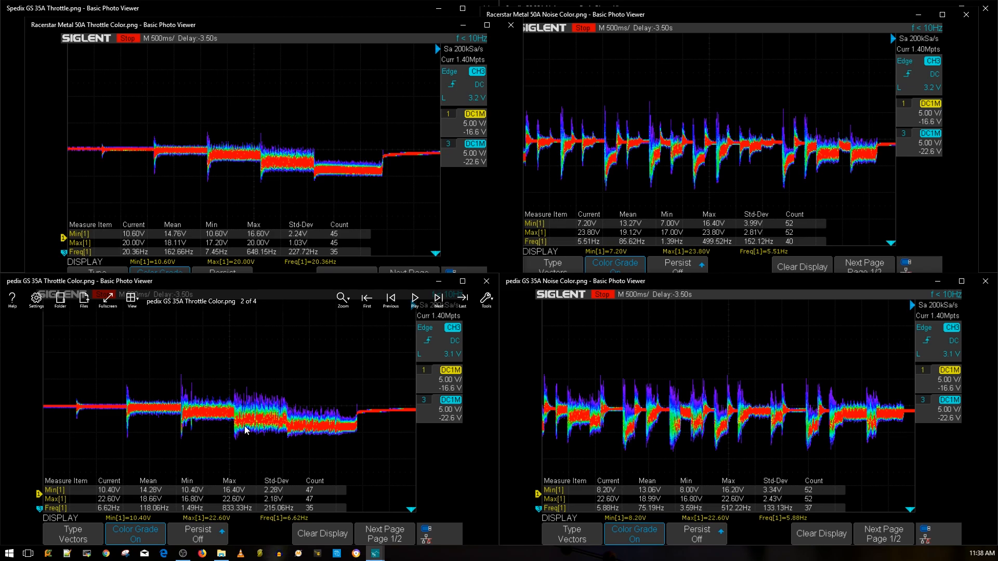
mouse_move(321, 431)
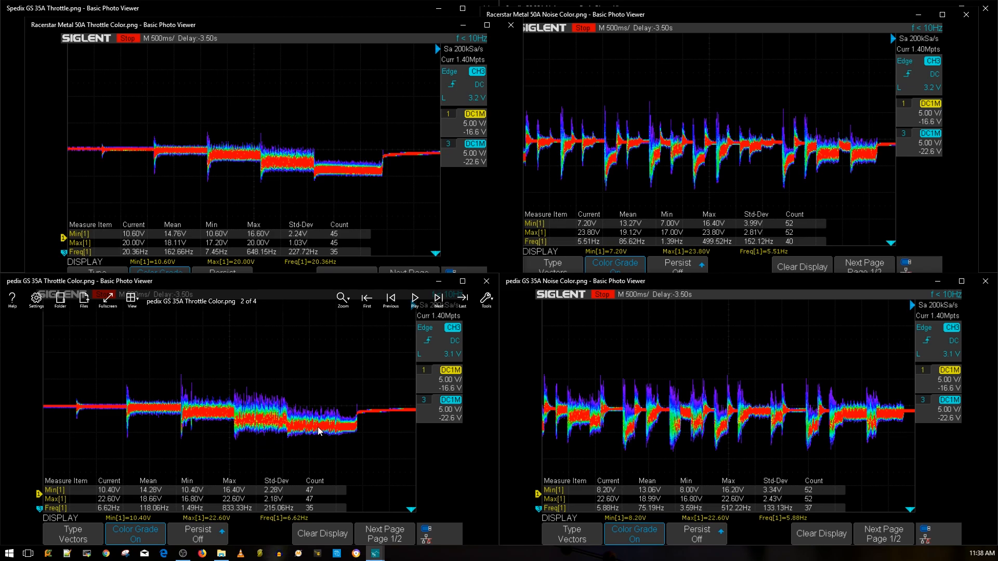
mouse_move(372, 406)
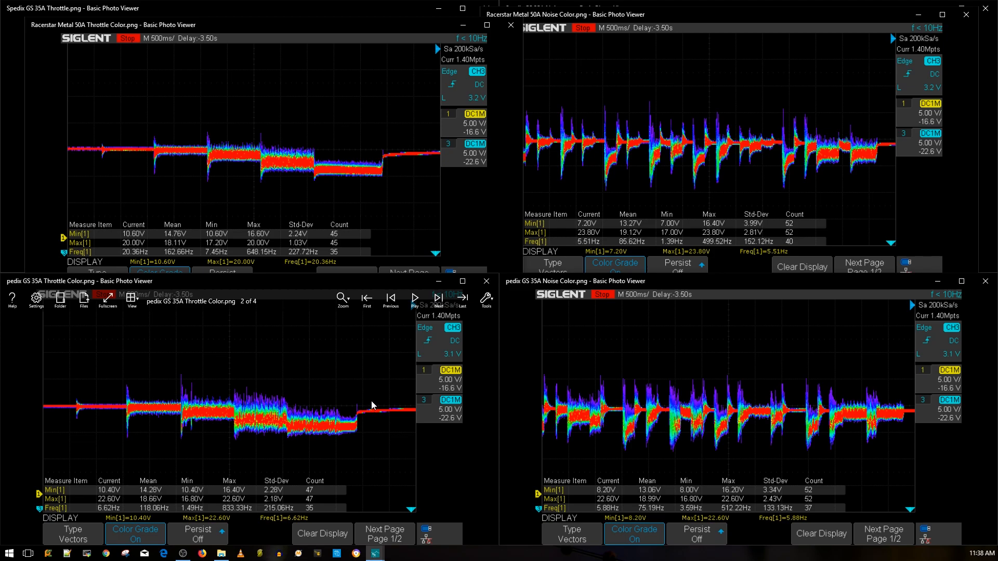
mouse_move(402, 392)
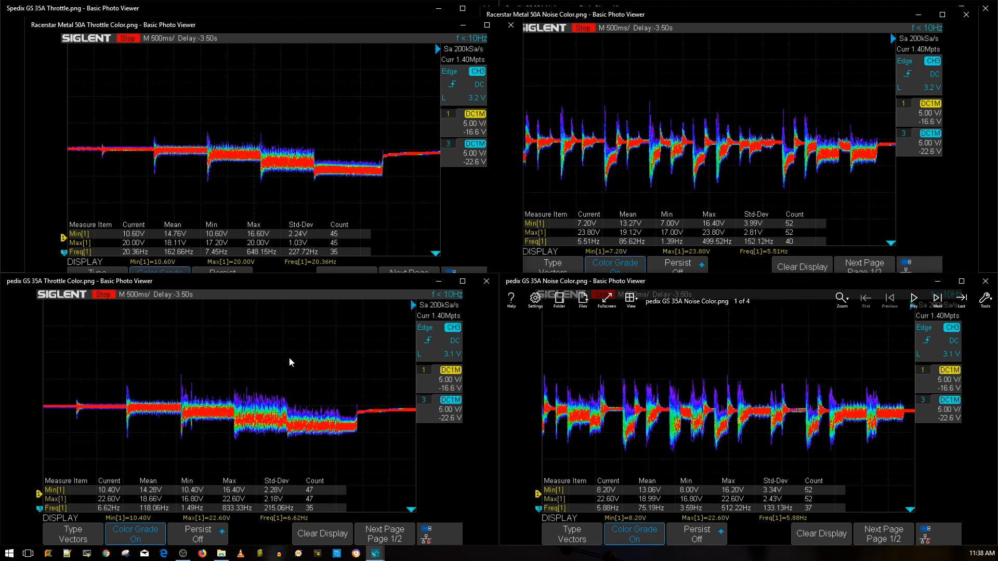
mouse_move(650, 377)
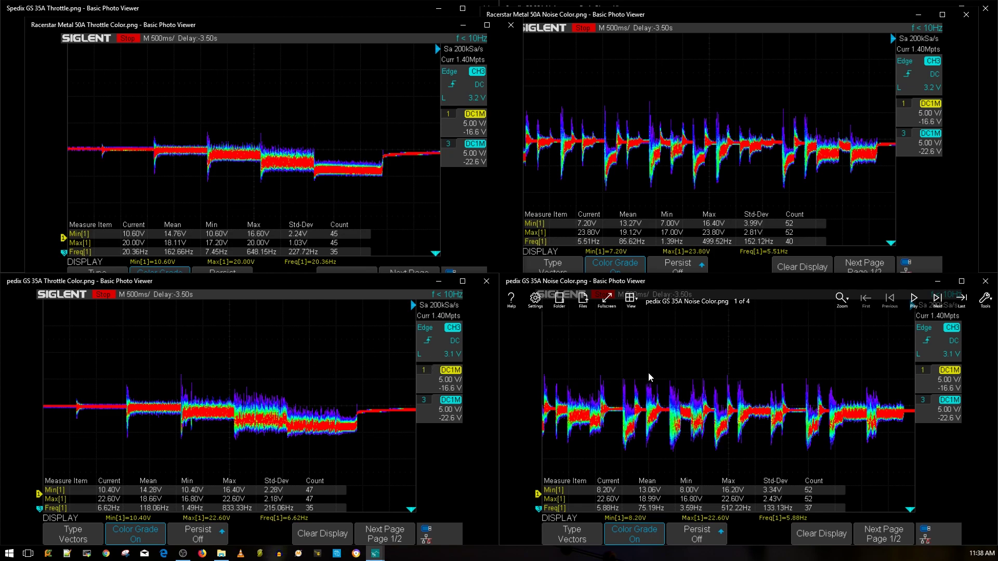
mouse_move(557, 372)
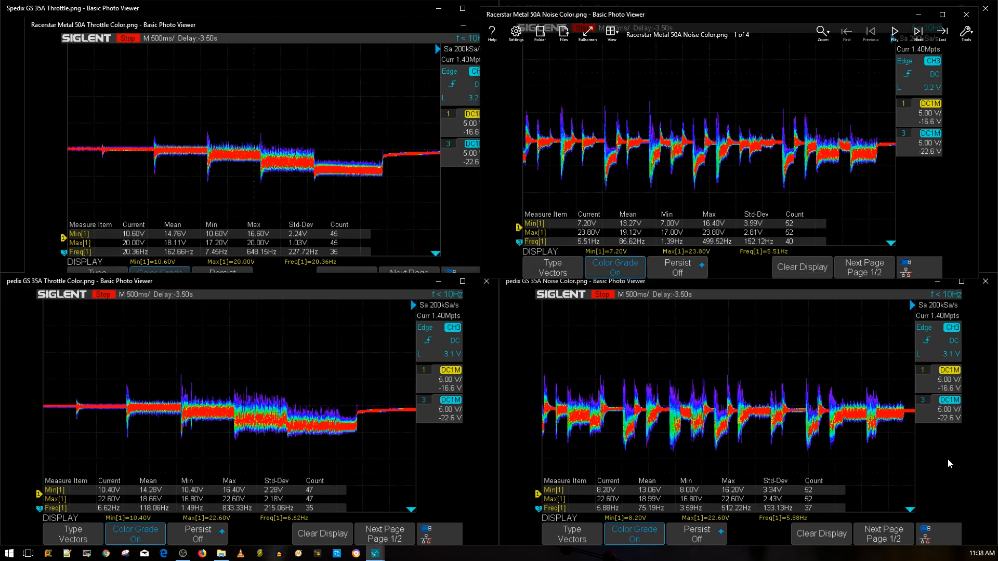
mouse_move(531, 384)
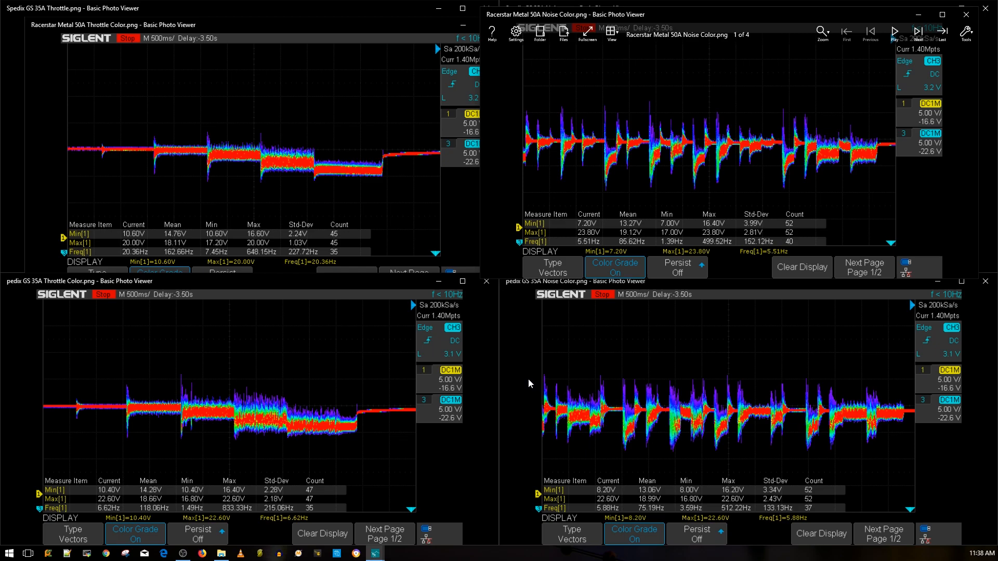
mouse_move(599, 358)
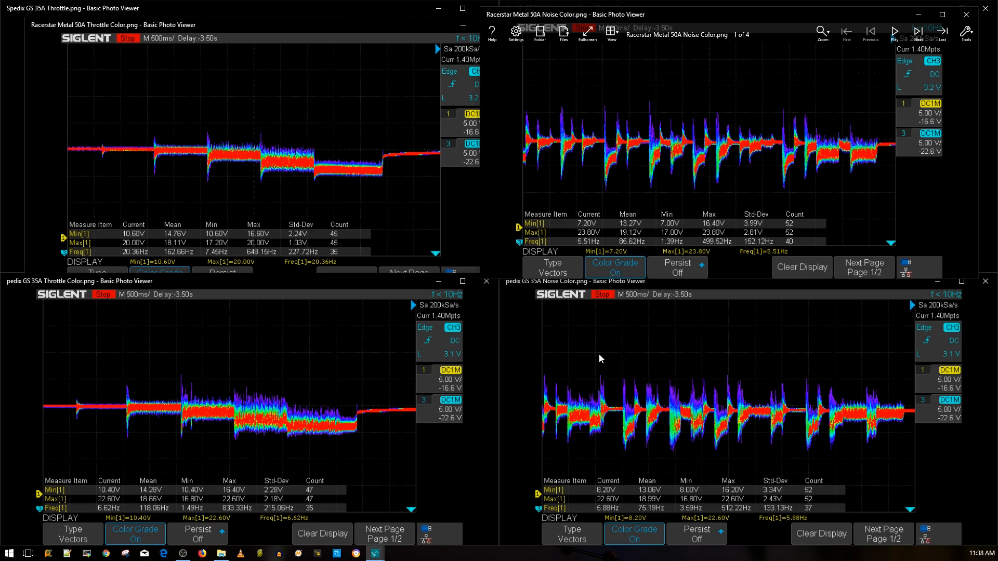
mouse_move(660, 402)
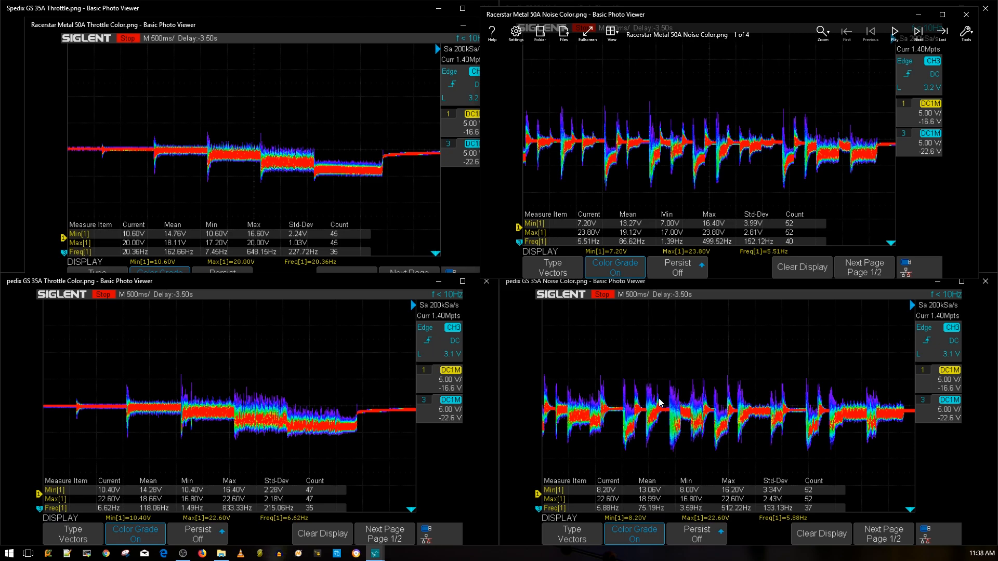
mouse_move(580, 416)
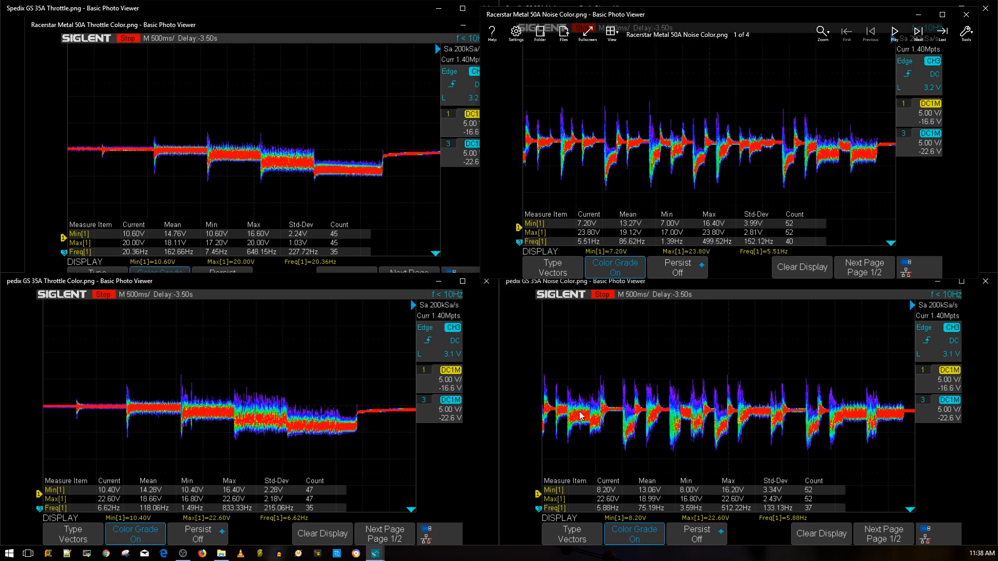
mouse_move(643, 300)
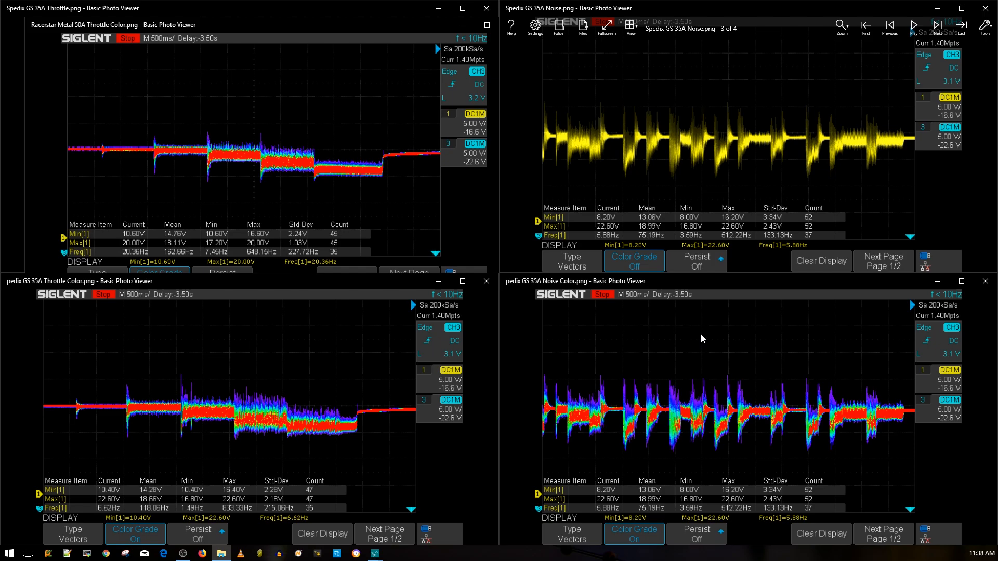
mouse_move(727, 371)
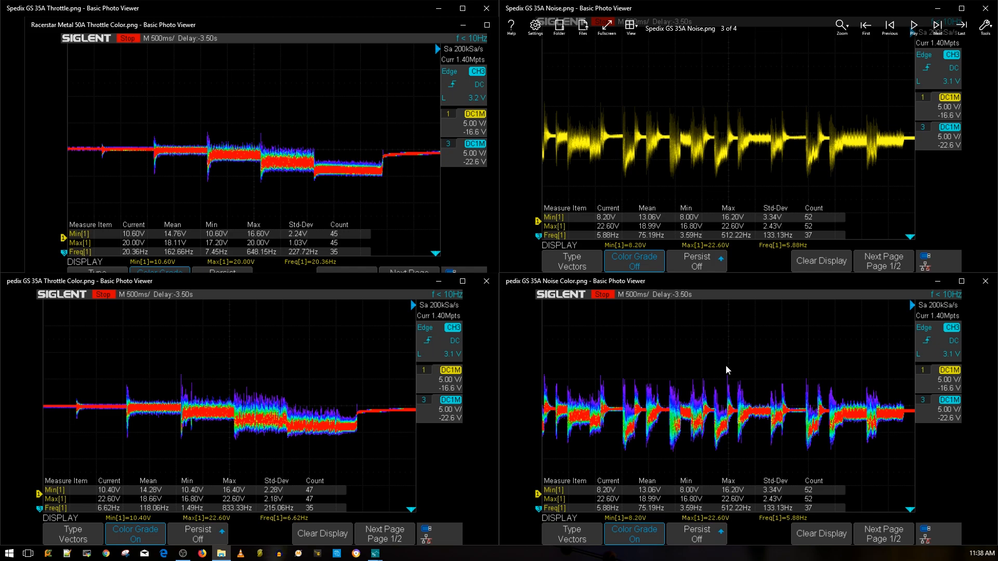
mouse_move(713, 348)
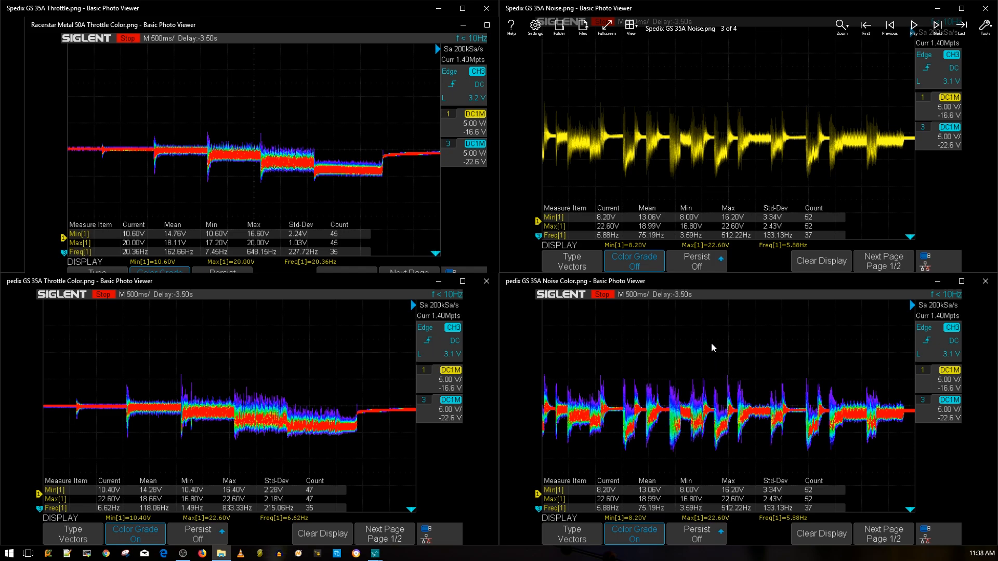
mouse_move(718, 349)
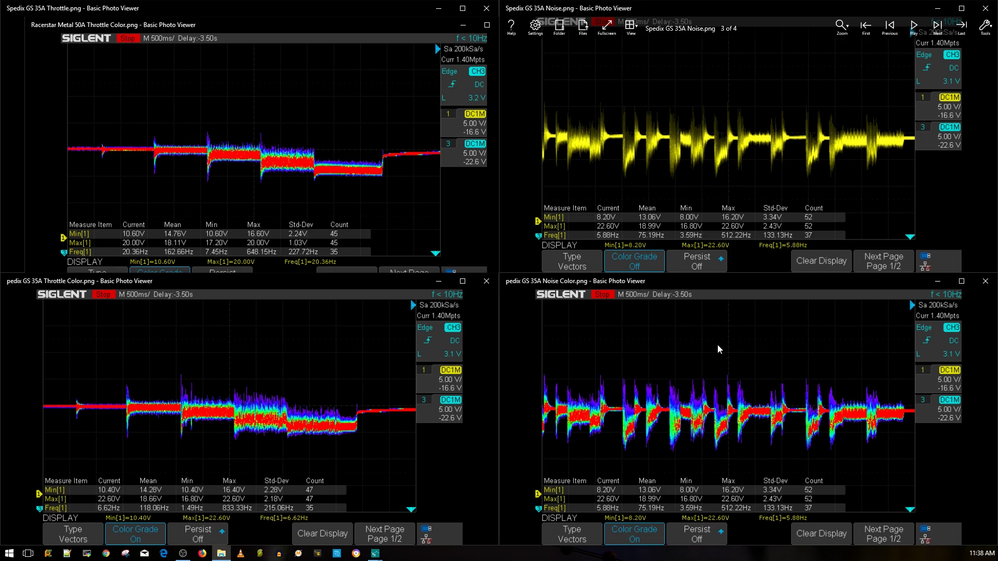
mouse_move(641, 335)
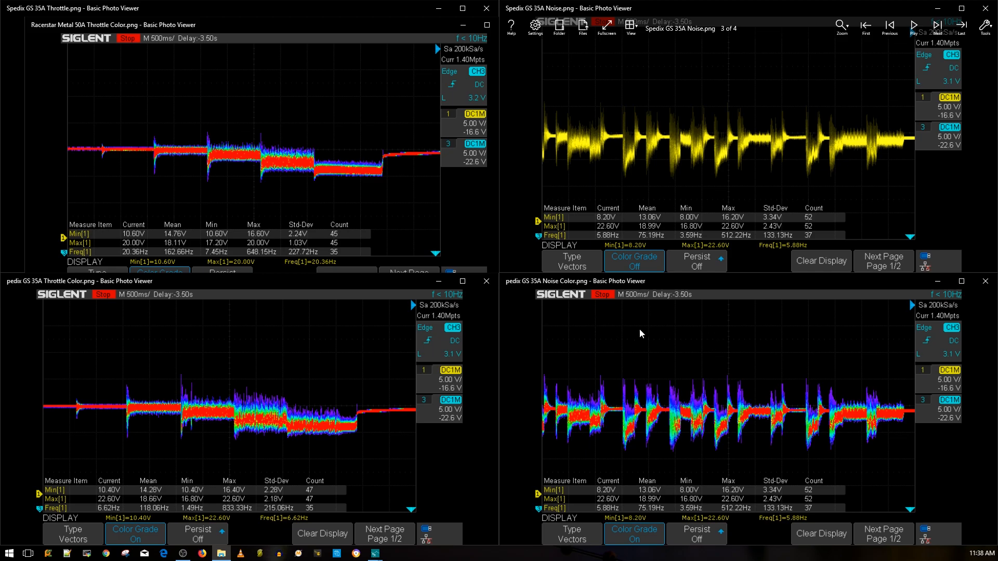